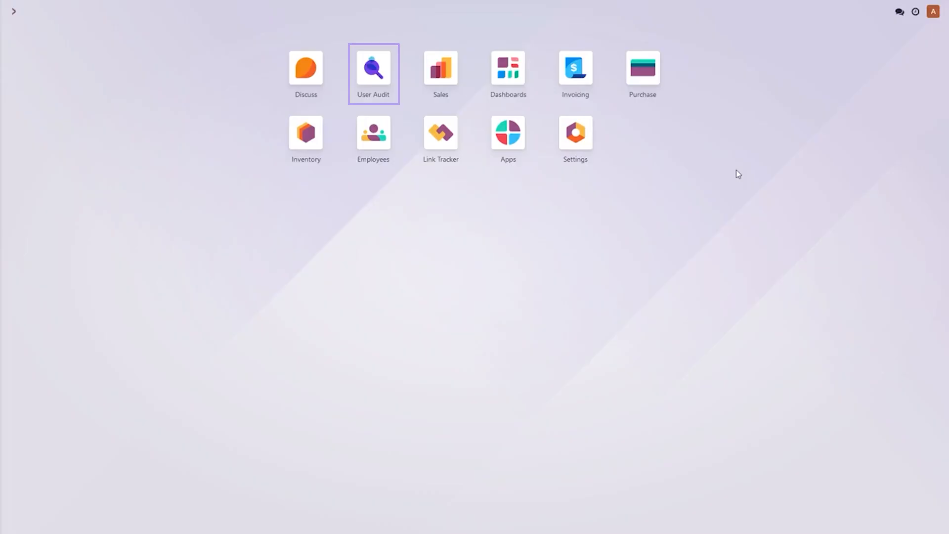
pyautogui.moveTo(877, 25)
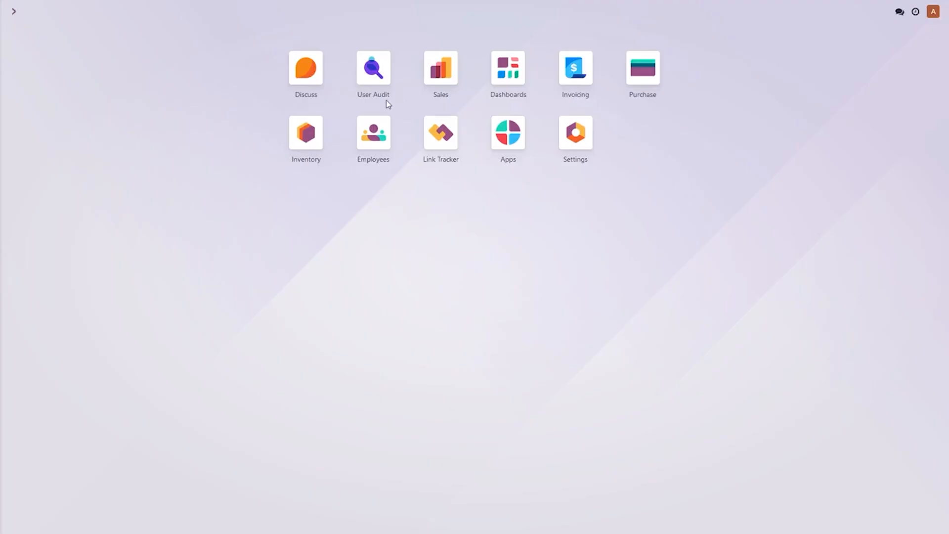
pyautogui.moveTo(381, 107)
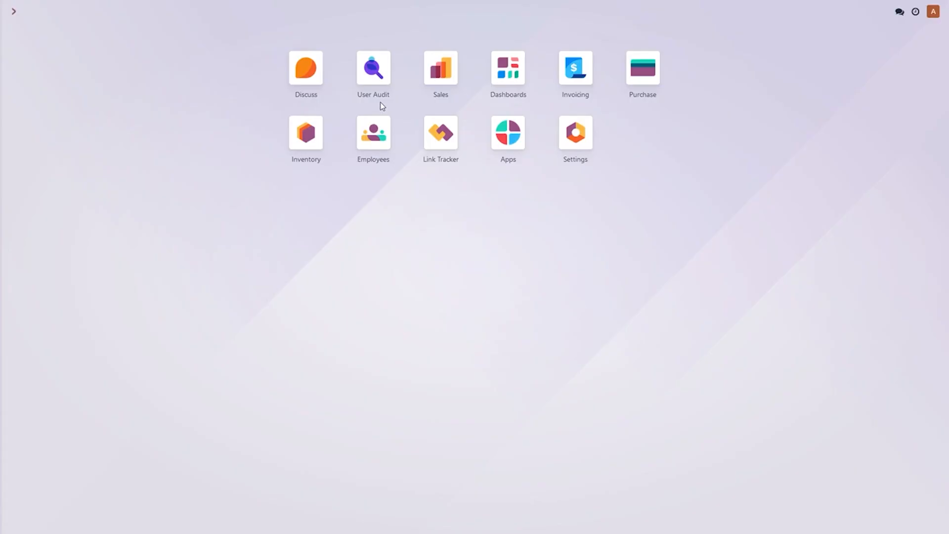
pyautogui.moveTo(738, 175)
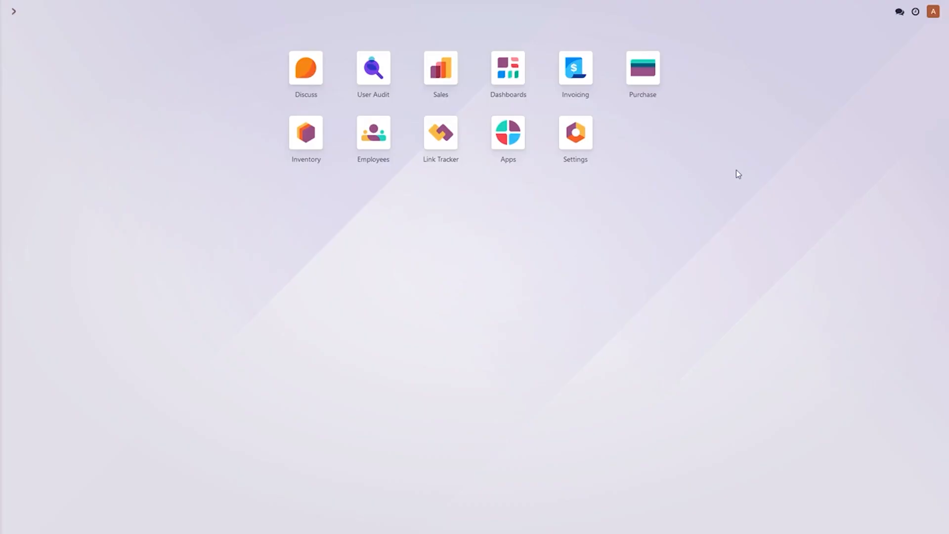
pyautogui.moveTo(866, 64)
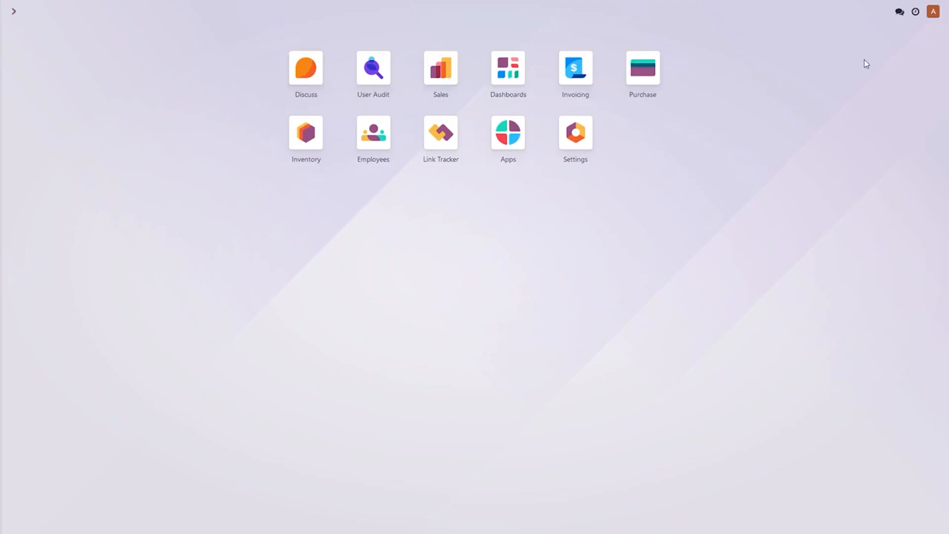
pyautogui.moveTo(776, 154)
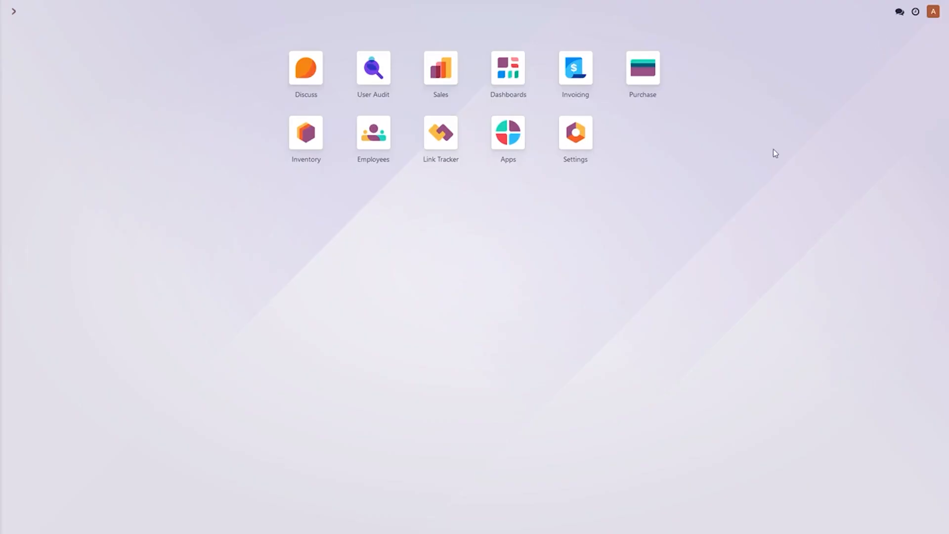
pyautogui.moveTo(382, 107)
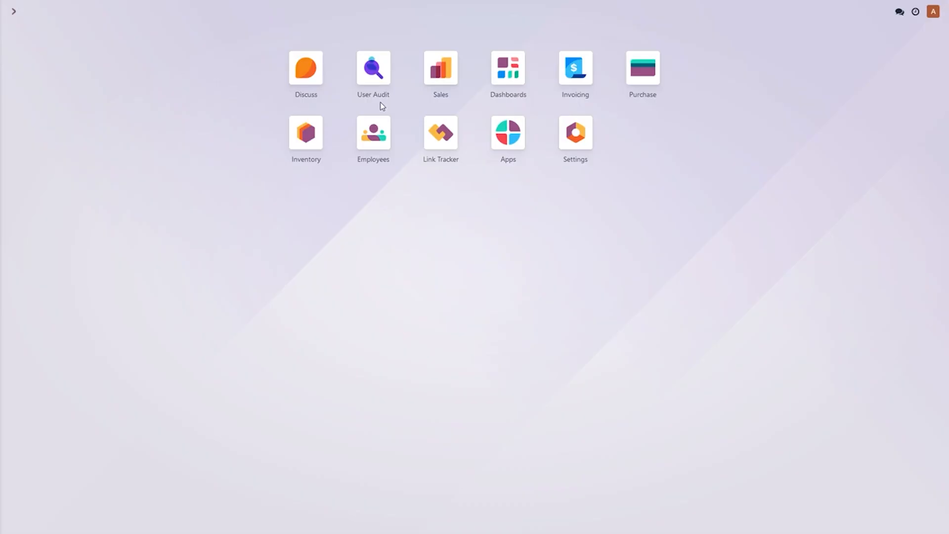
pyautogui.moveTo(373, 67)
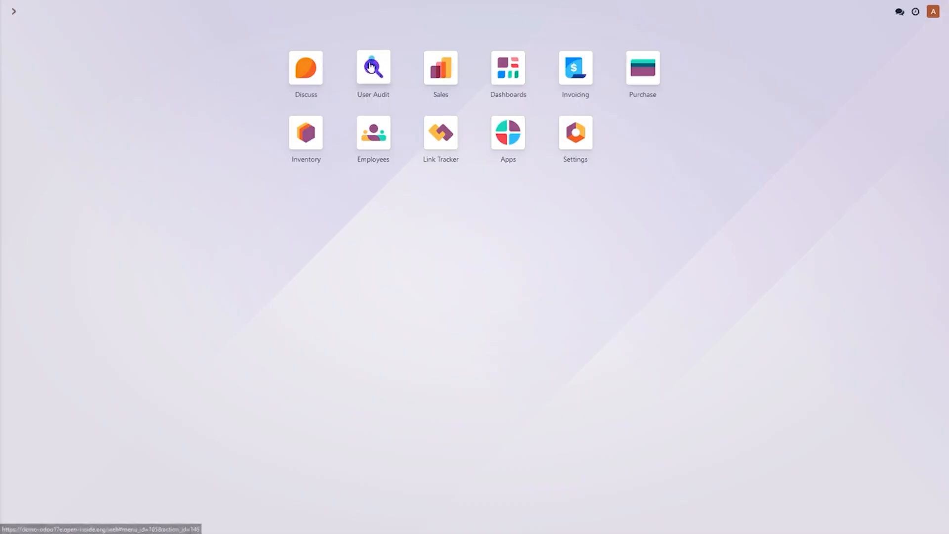
# Step: Start a new User Audit configuration named 'Visa Expiration'
pyautogui.click(372, 67)
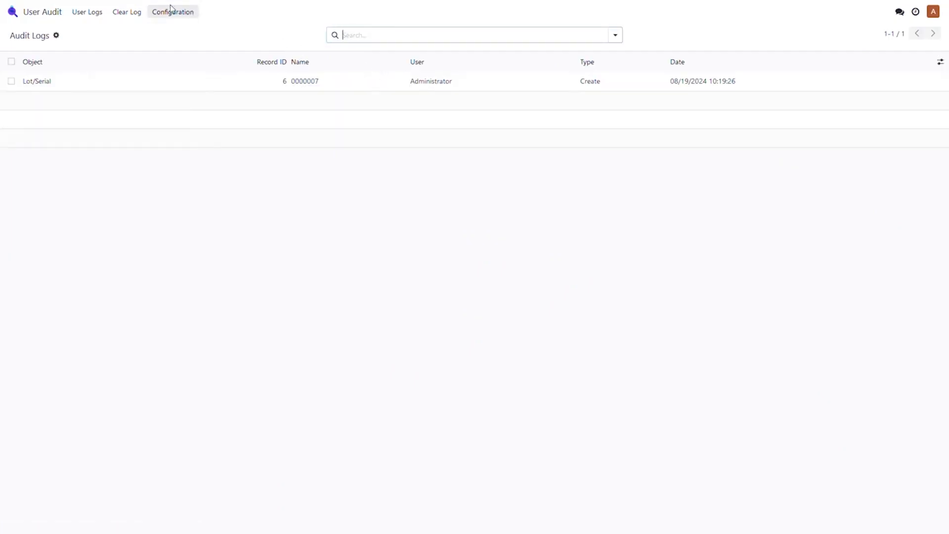
pyautogui.click(173, 11)
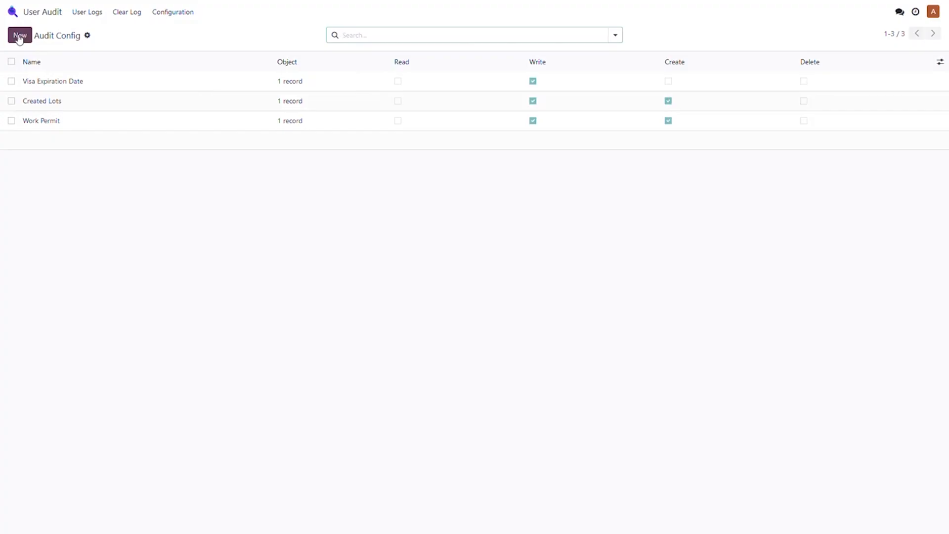
pyautogui.click(20, 35)
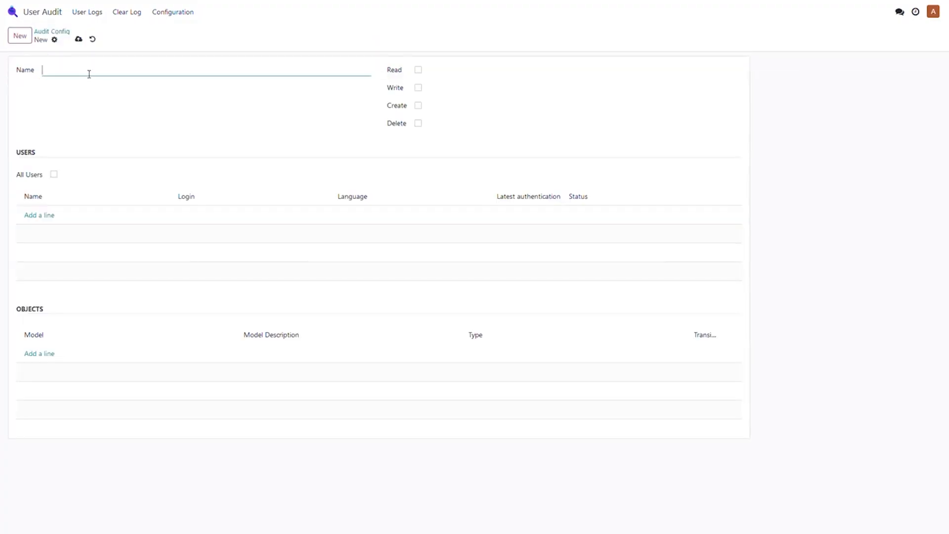
pyautogui.write('Visa Ex')
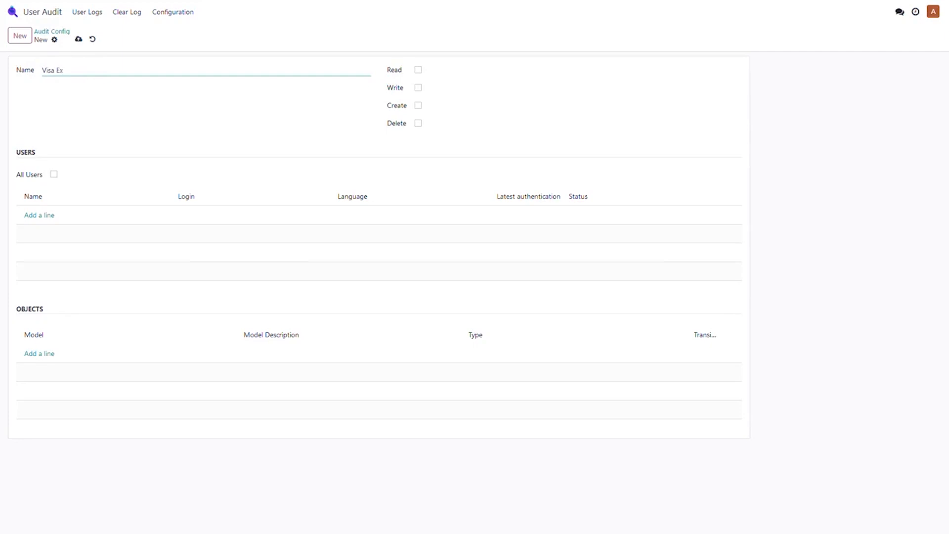
pyautogui.write('piration')
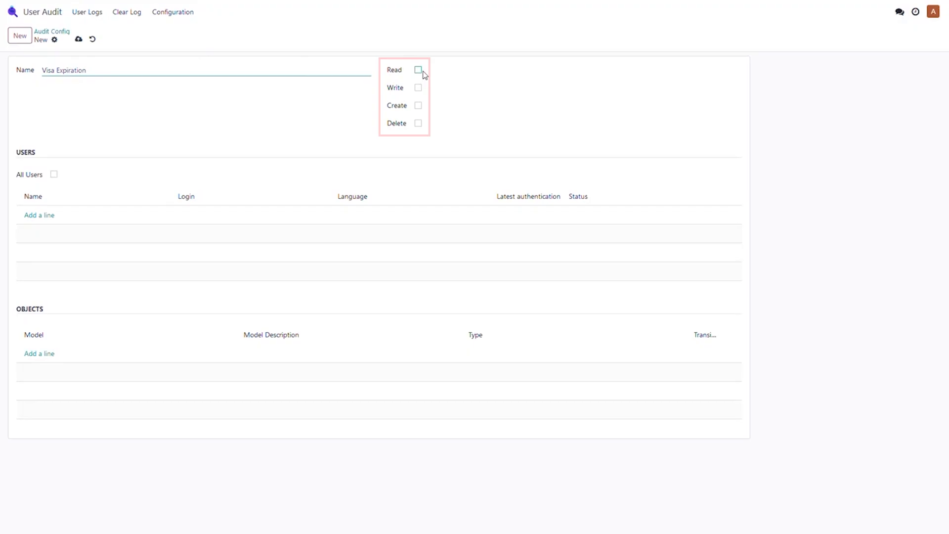
pyautogui.moveTo(431, 133)
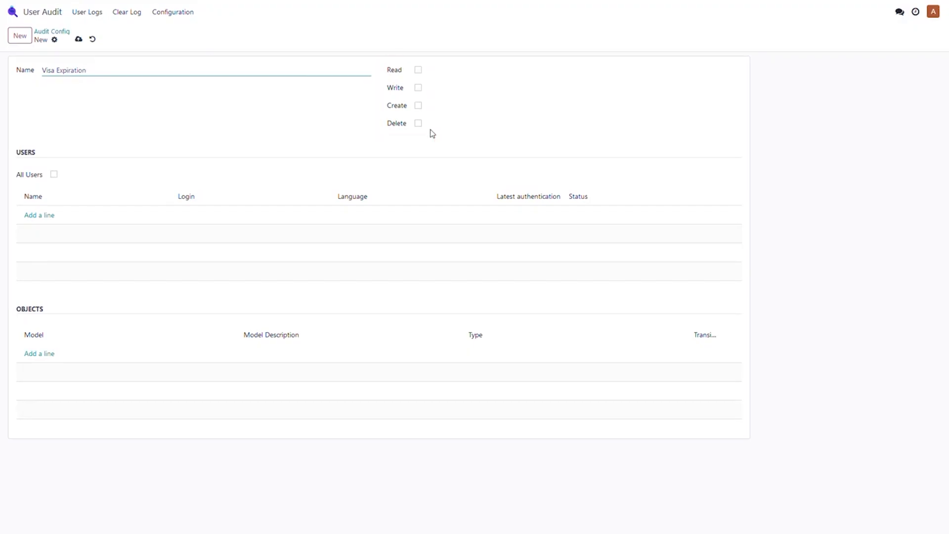
# Step: Enable Write and Create logging, leave All Users unticked, and begin adding a user
pyautogui.click(418, 87)
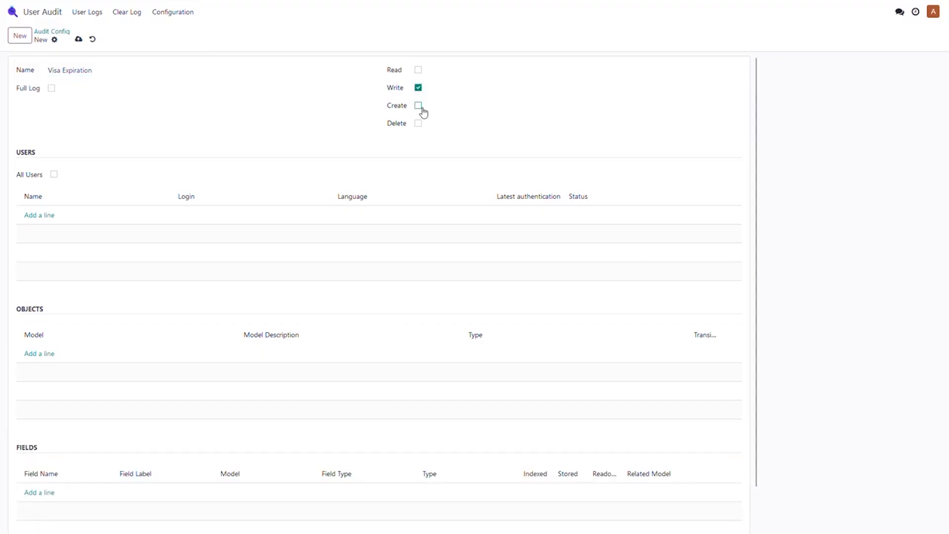
pyautogui.click(418, 105)
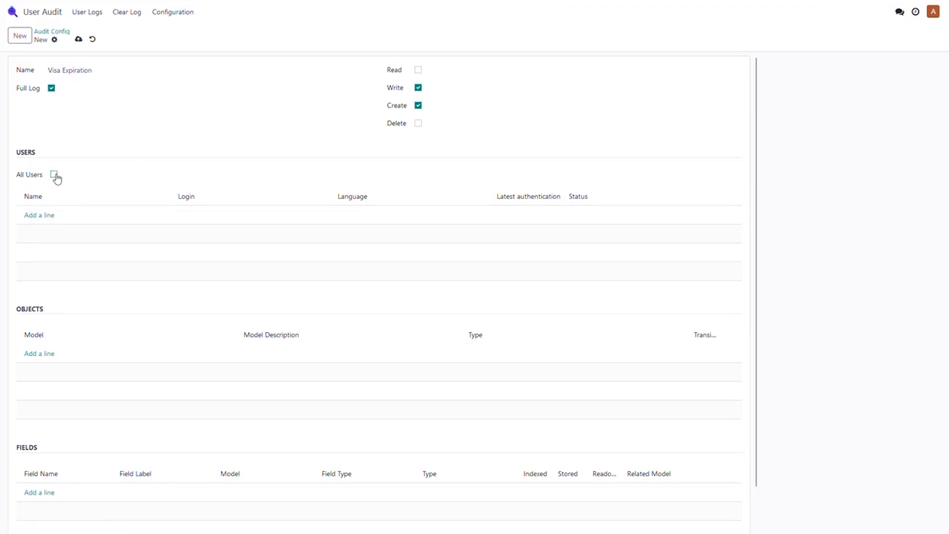
pyautogui.click(54, 175)
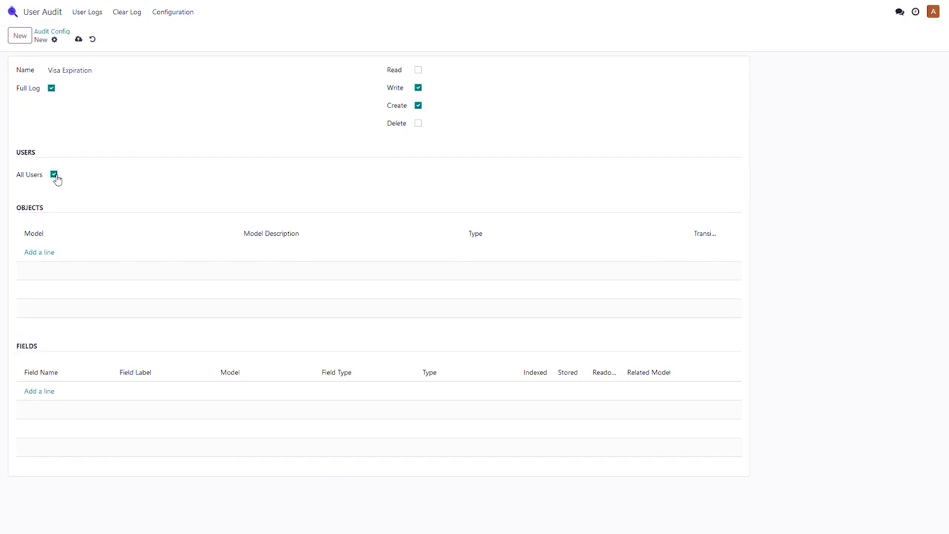
pyautogui.click(53, 175)
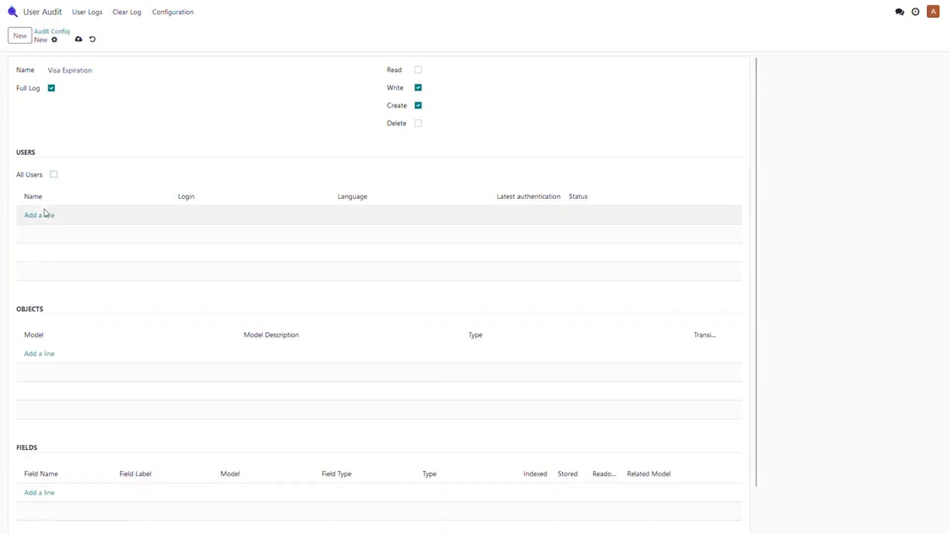
pyautogui.click(38, 215)
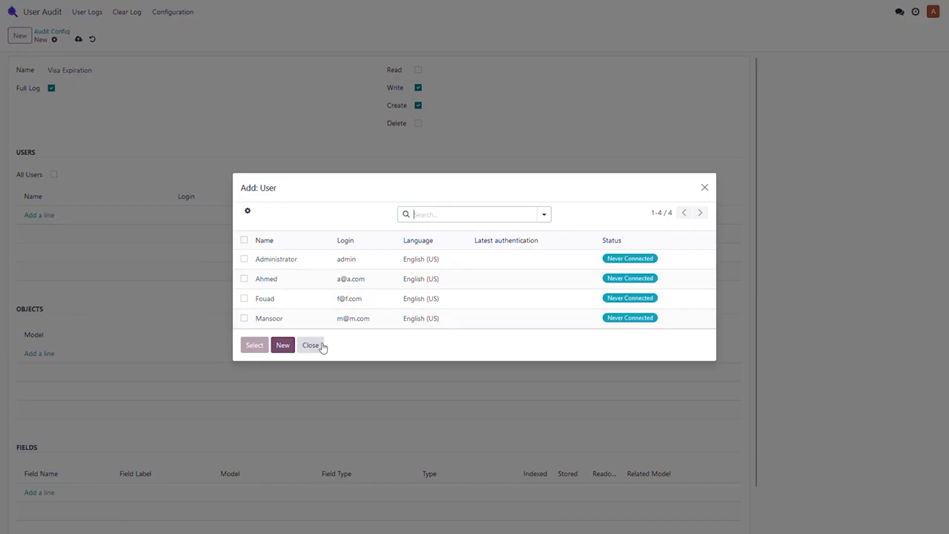
# Step: Dismiss the user picker and add the hr.employee Employee model as the tracked object
pyautogui.click(311, 345)
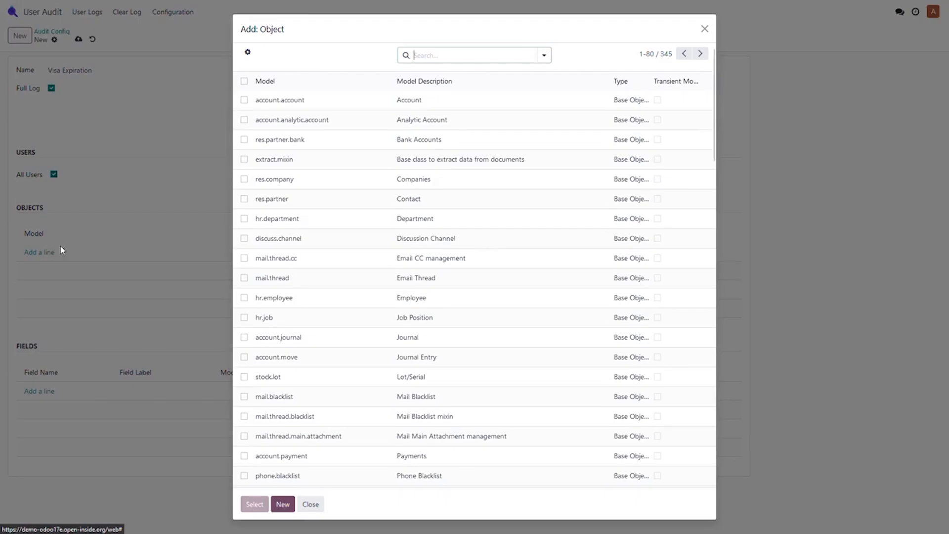
pyautogui.scroll(-3)
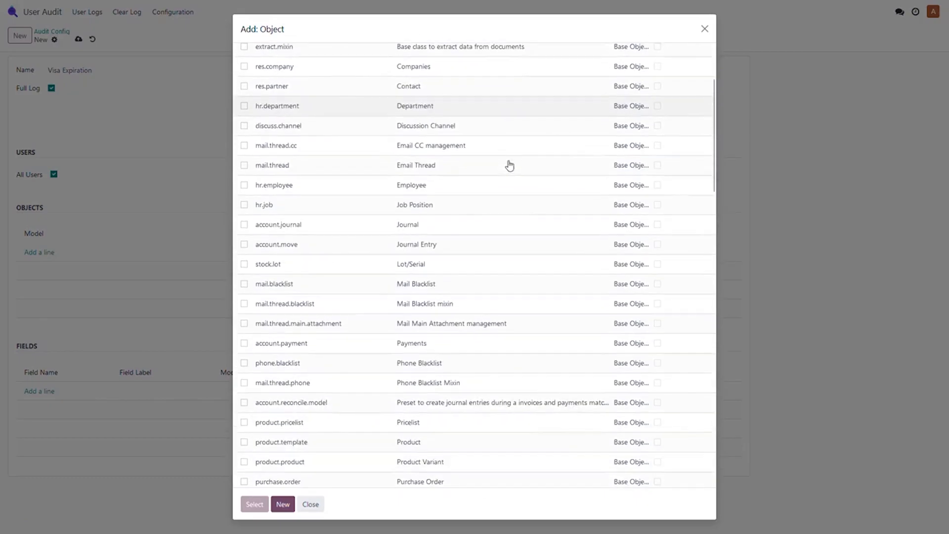
pyautogui.scroll(3)
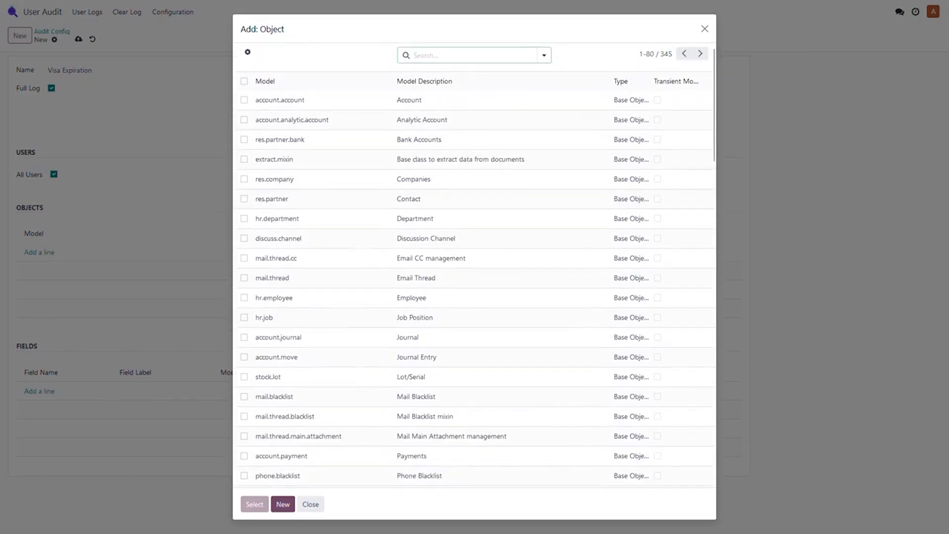
pyautogui.write('employee')
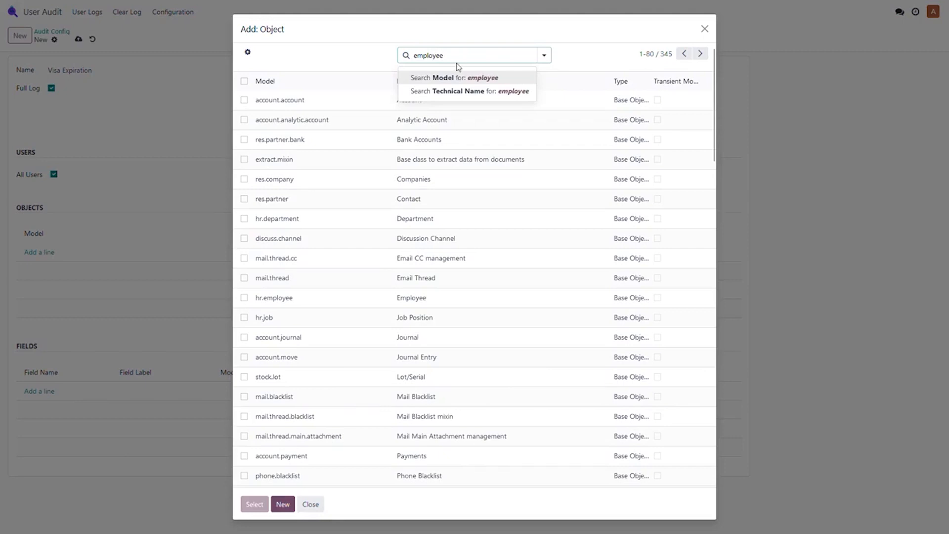
pyautogui.click(455, 78)
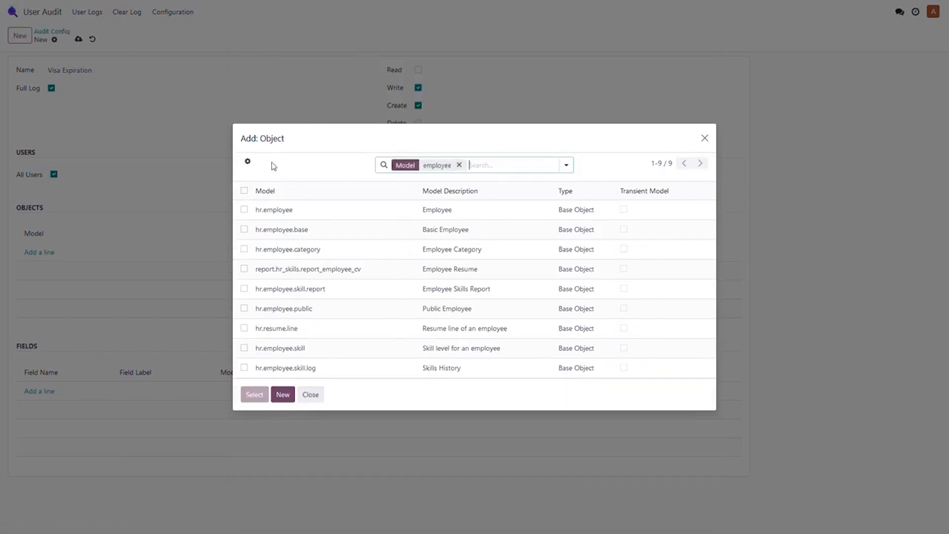
pyautogui.click(244, 210)
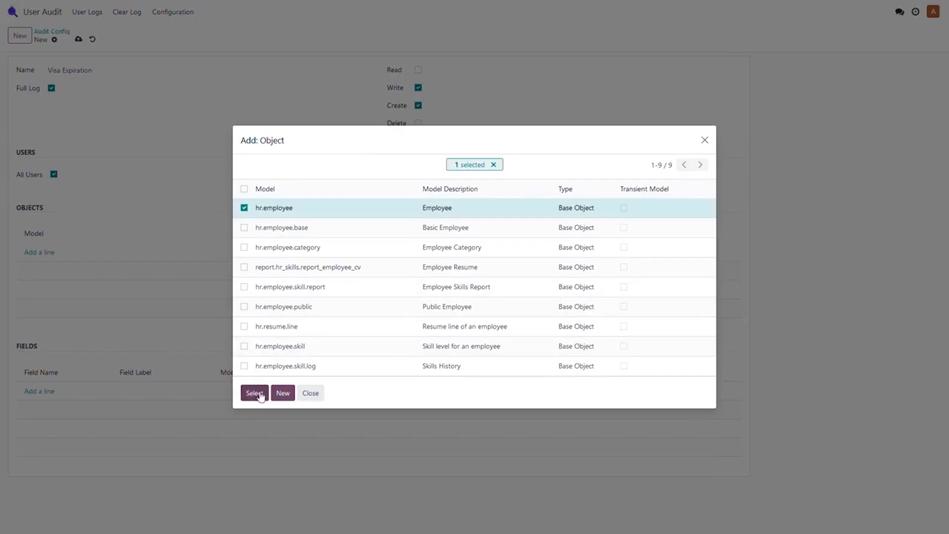
pyautogui.click(254, 393)
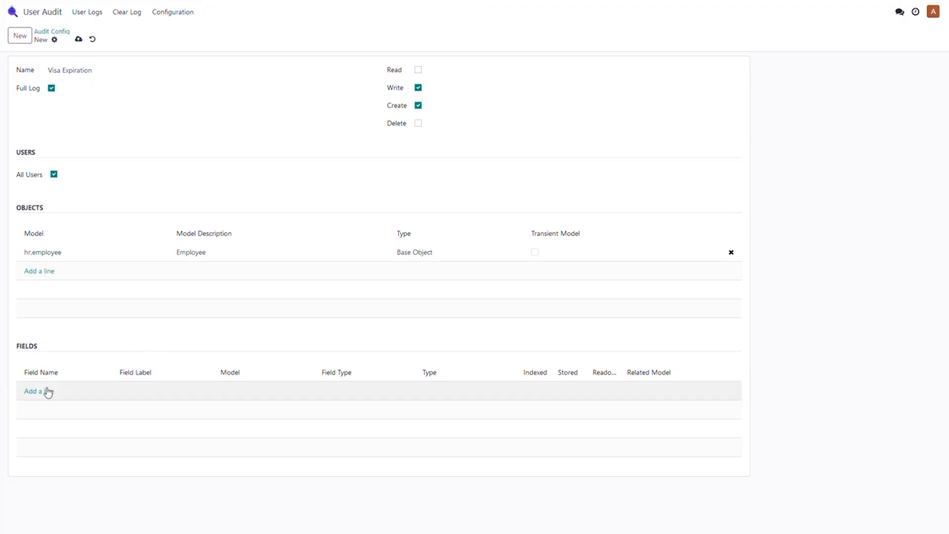
# Step: Track the Visa Expiration Date (visa_expire) field, save the rule, and view the audit logs
pyautogui.click(38, 391)
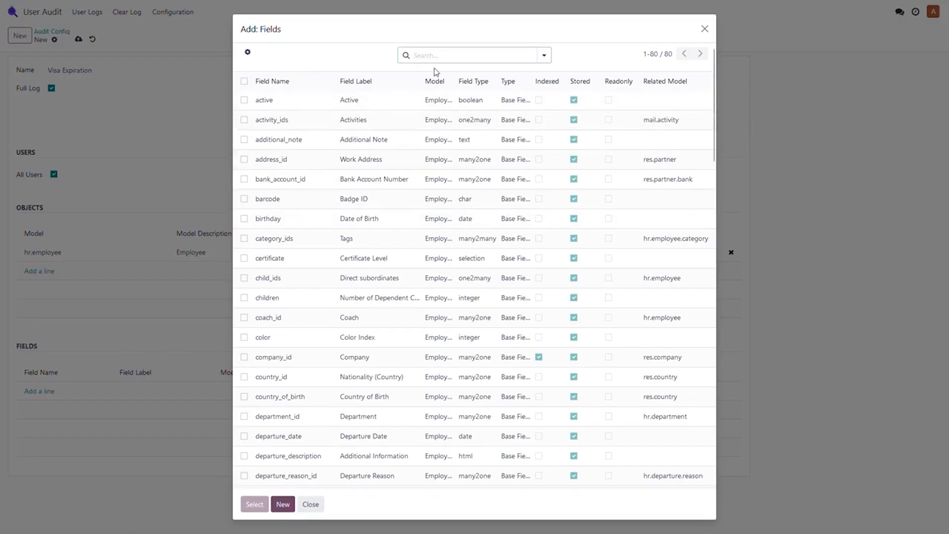
pyautogui.write('vi')
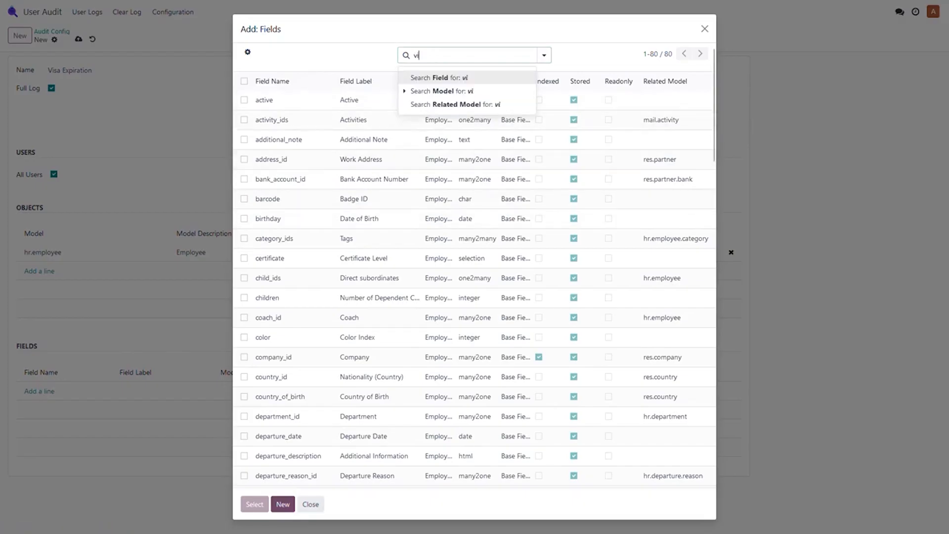
pyautogui.click(439, 78)
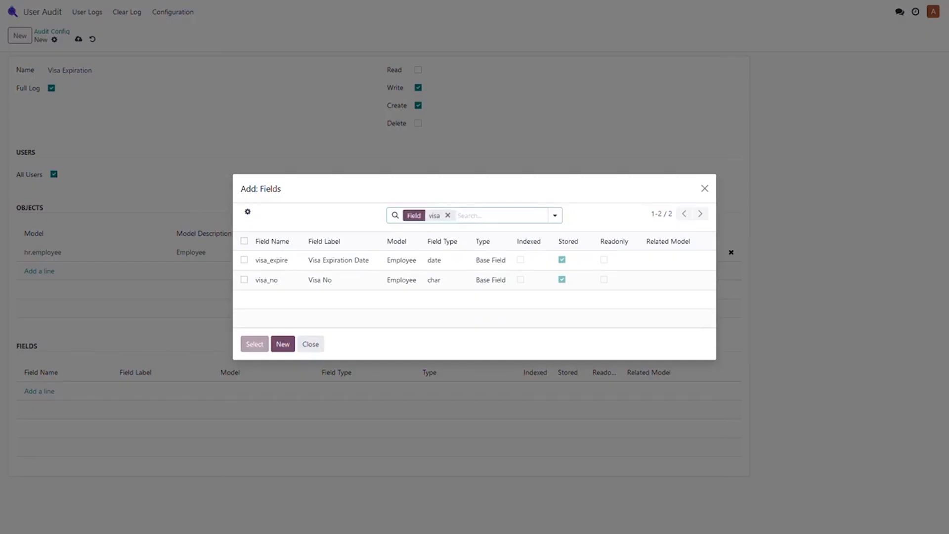
pyautogui.click(244, 259)
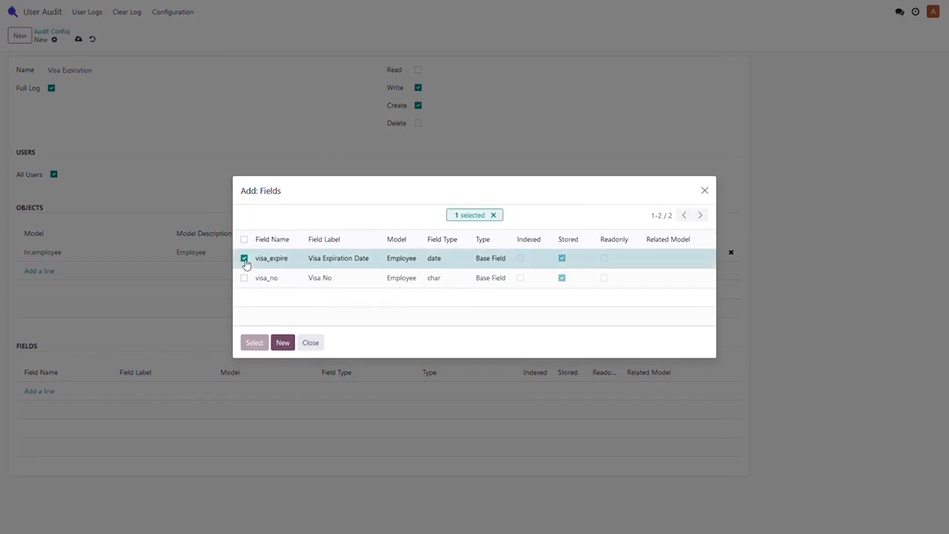
pyautogui.click(253, 342)
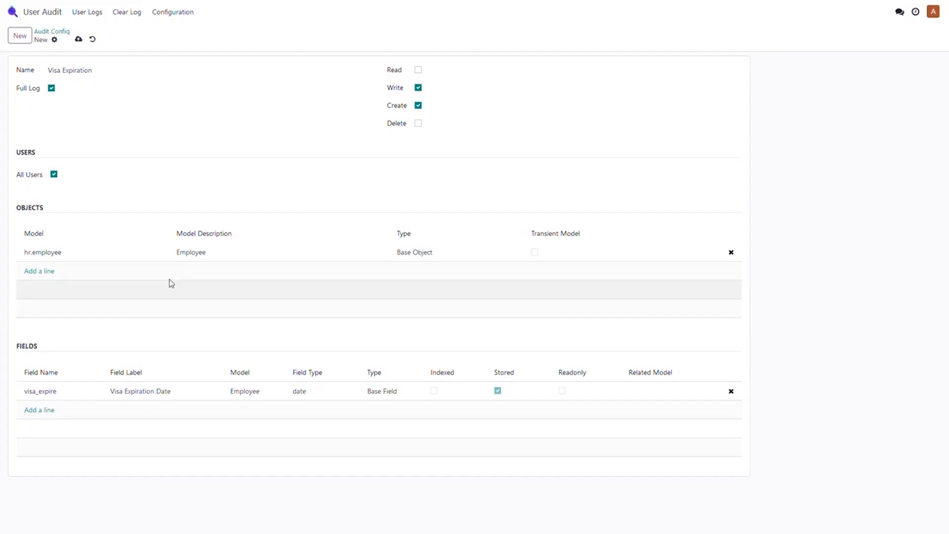
pyautogui.moveTo(139, 141)
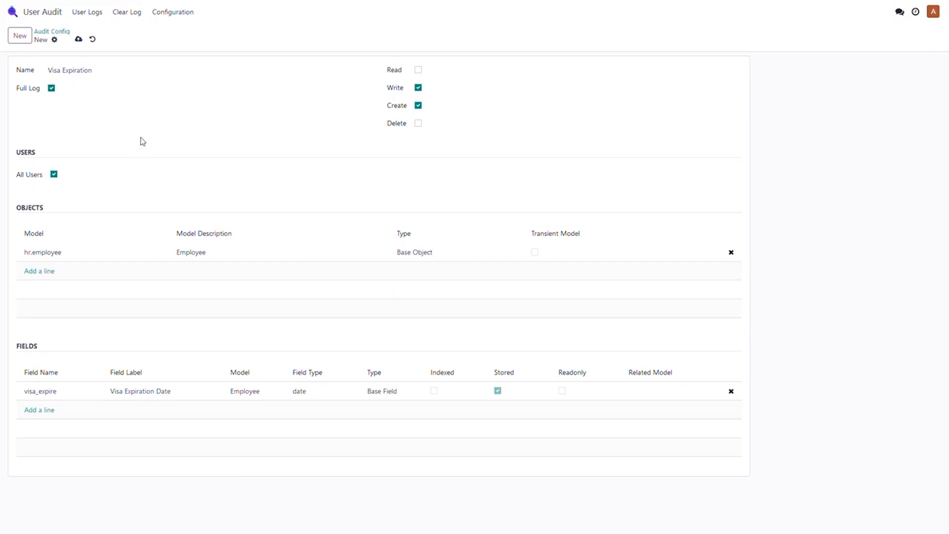
pyautogui.click(78, 40)
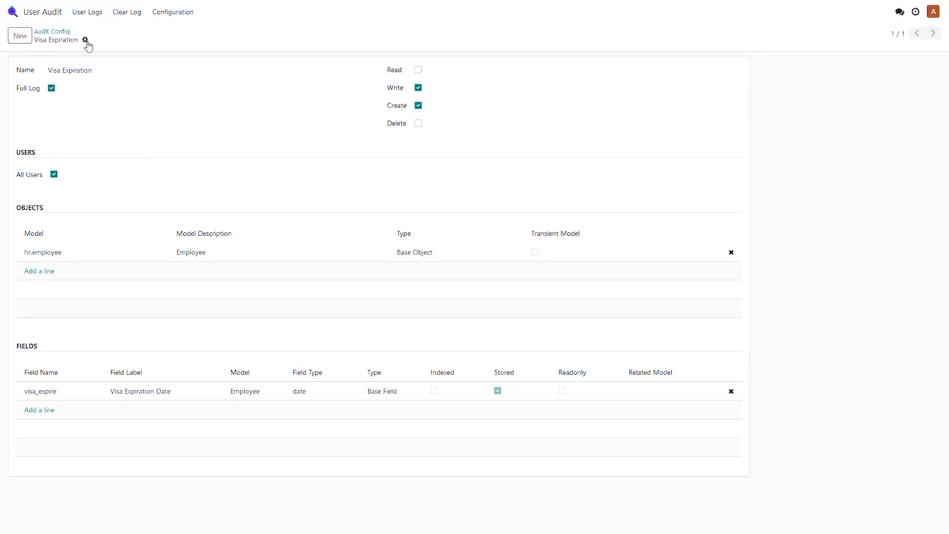
pyautogui.moveTo(108, 35)
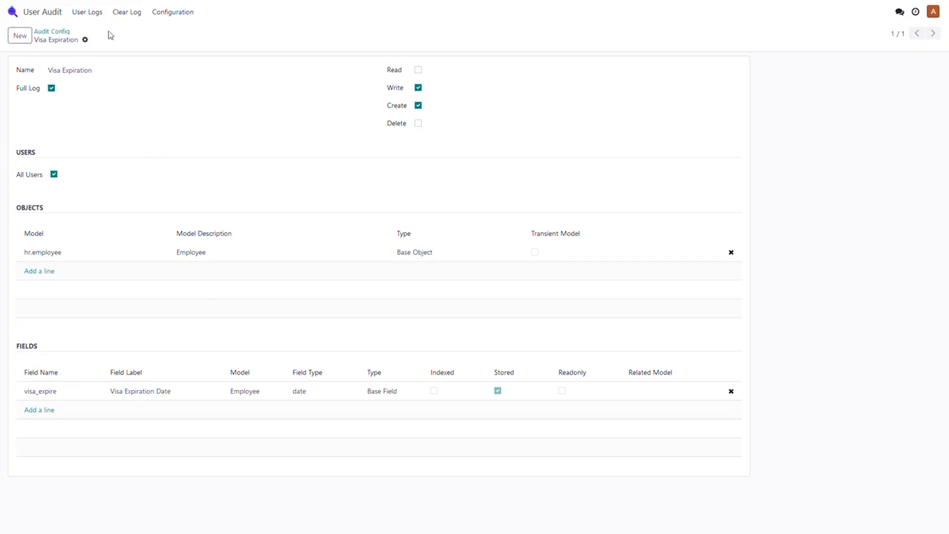
pyautogui.click(87, 11)
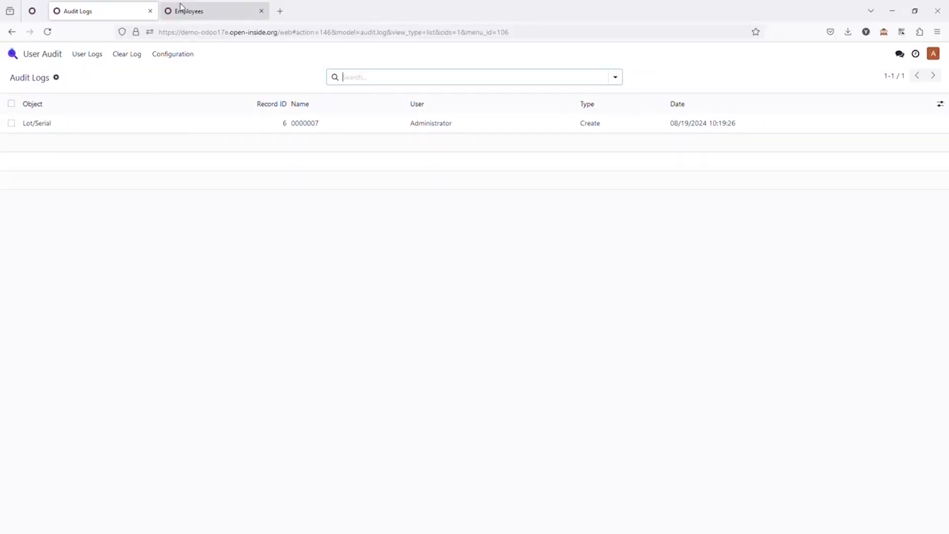
# Step: Set Mansoor's Visa Expiration Date to 12/31/2025 under Private Information and save
pyautogui.click(188, 11)
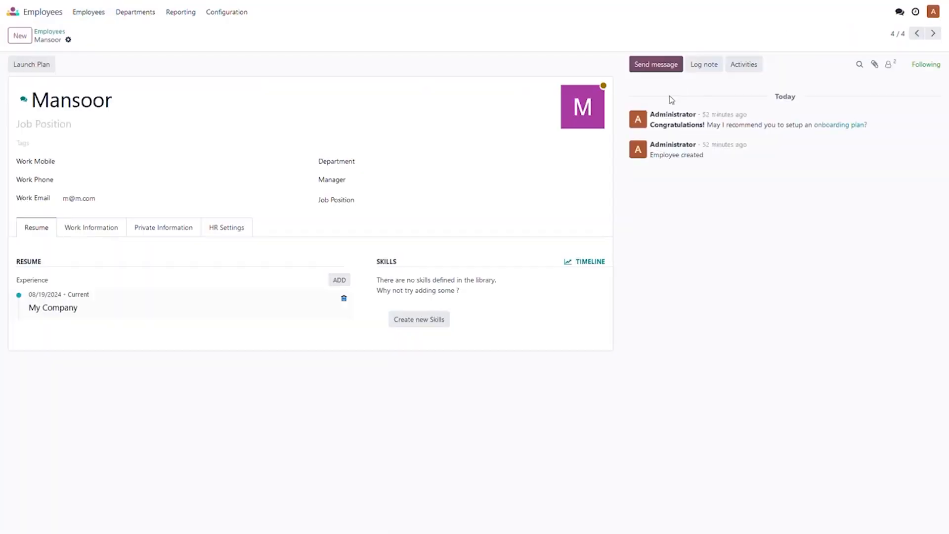
pyautogui.click(162, 222)
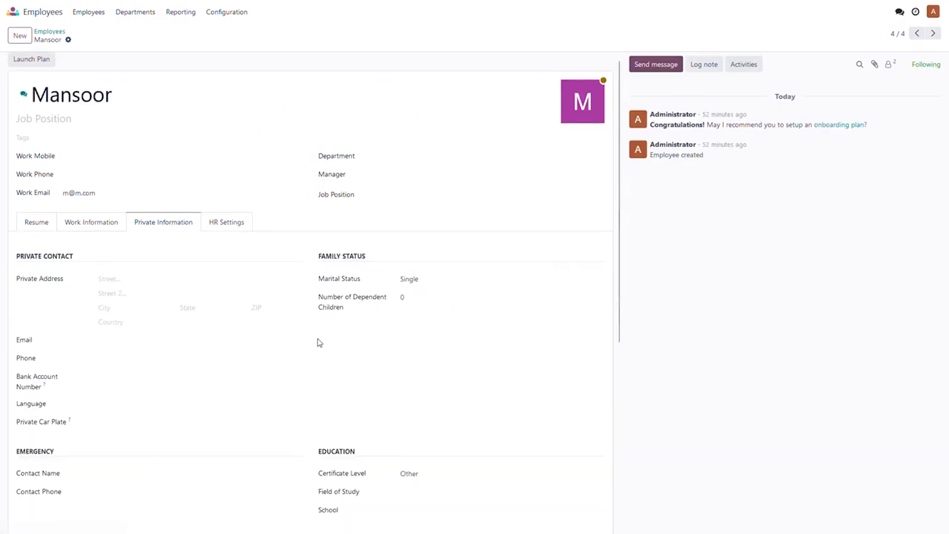
pyautogui.scroll(-3)
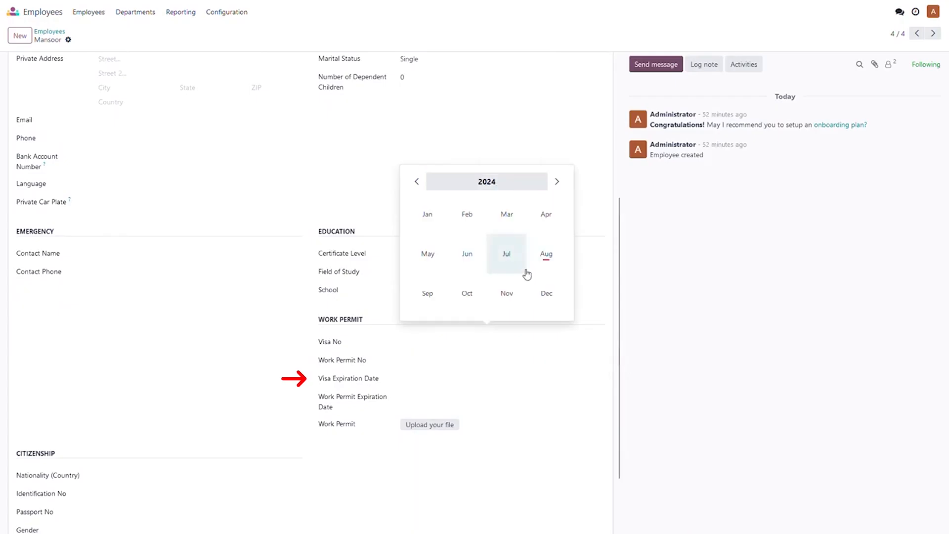
pyautogui.click(556, 182)
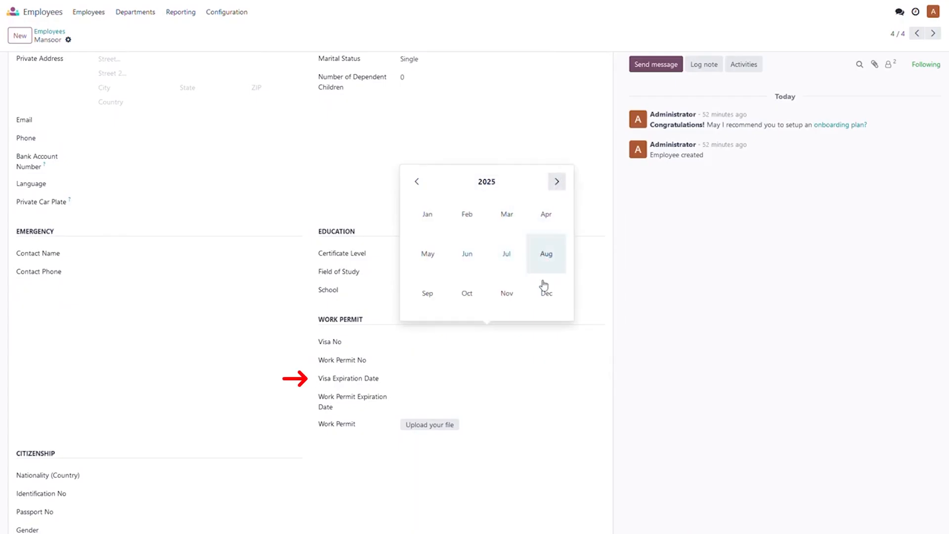
pyautogui.click(545, 294)
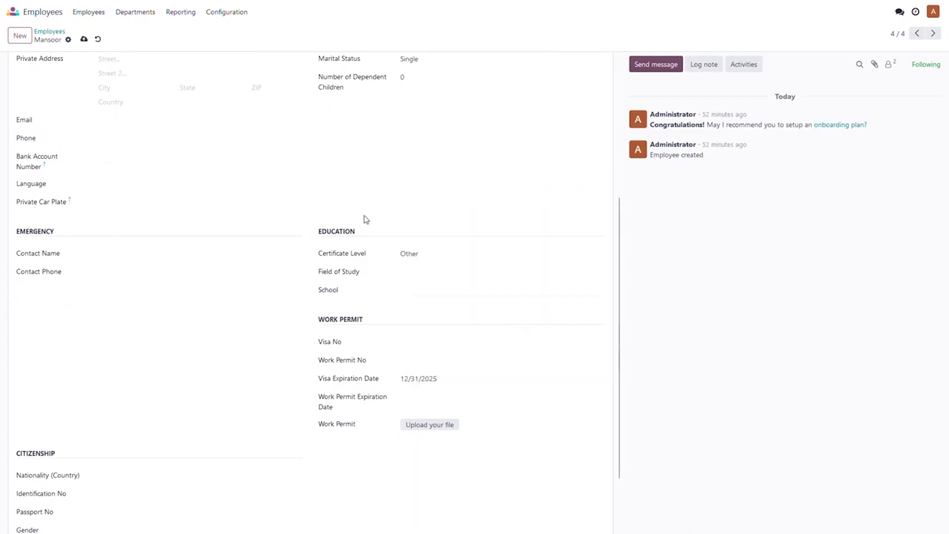
pyautogui.click(84, 38)
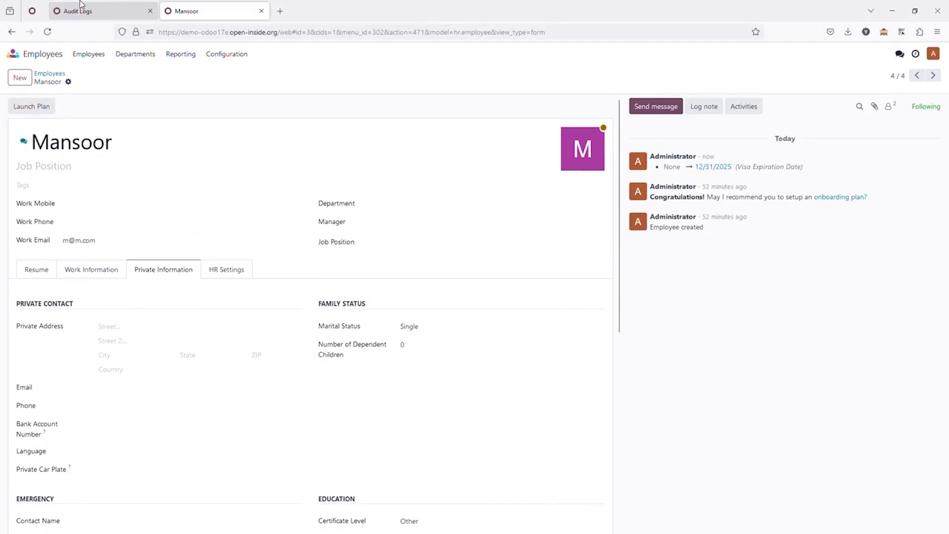
# Step: Switch to the Audit Logs tab to look for the employee write entry
pyautogui.click(100, 11)
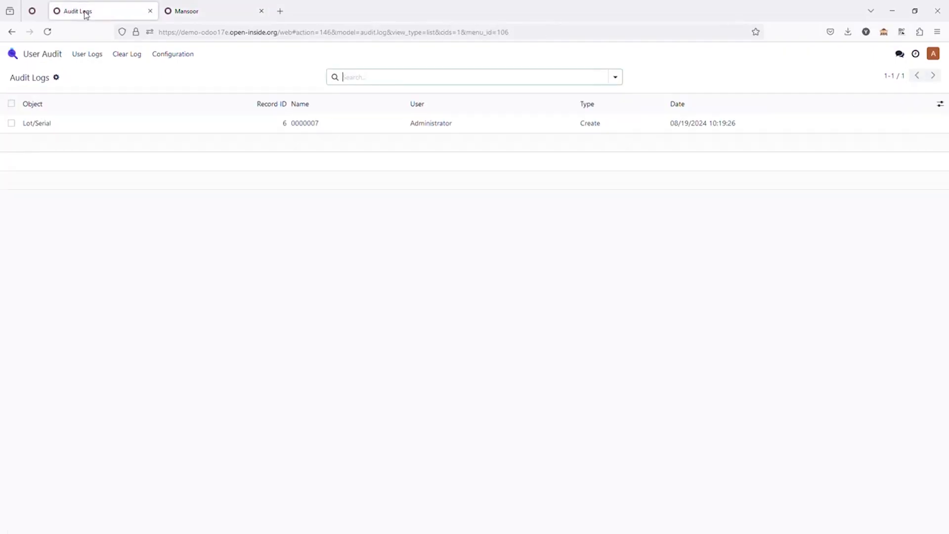
pyautogui.moveTo(59, 32)
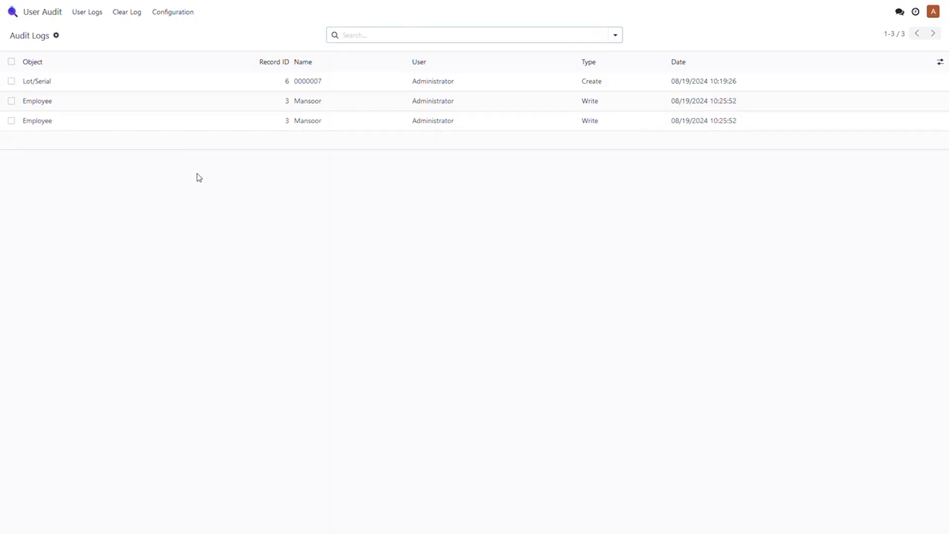
pyautogui.moveTo(562, 127)
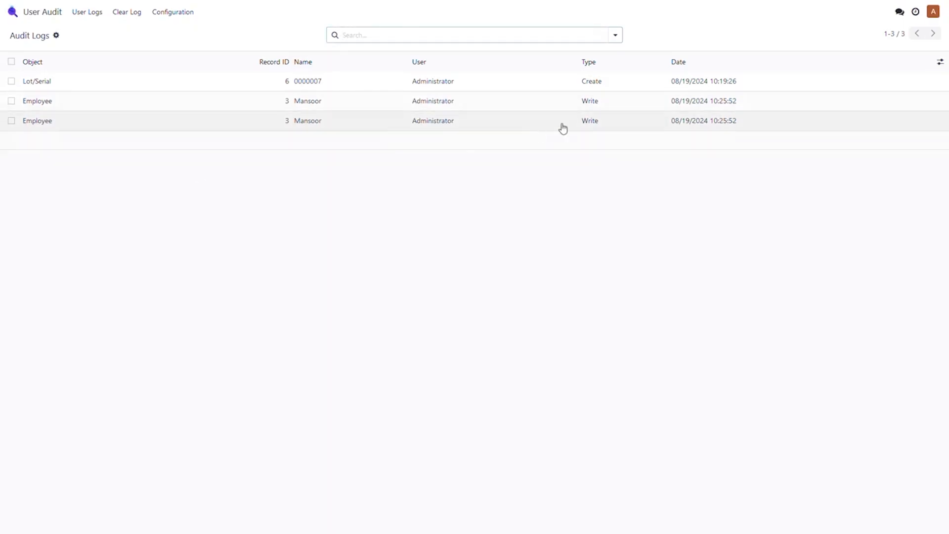
pyautogui.moveTo(579, 119)
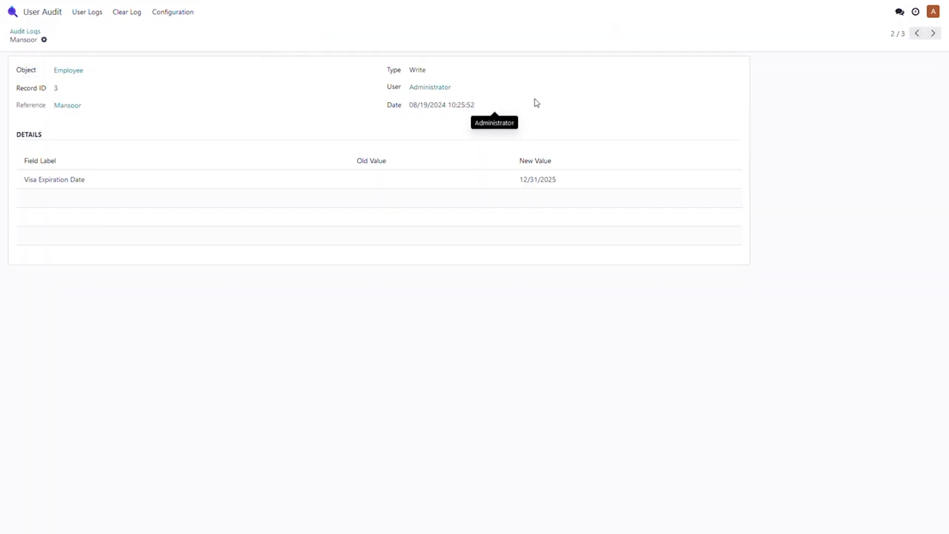
pyautogui.moveTo(46, 179)
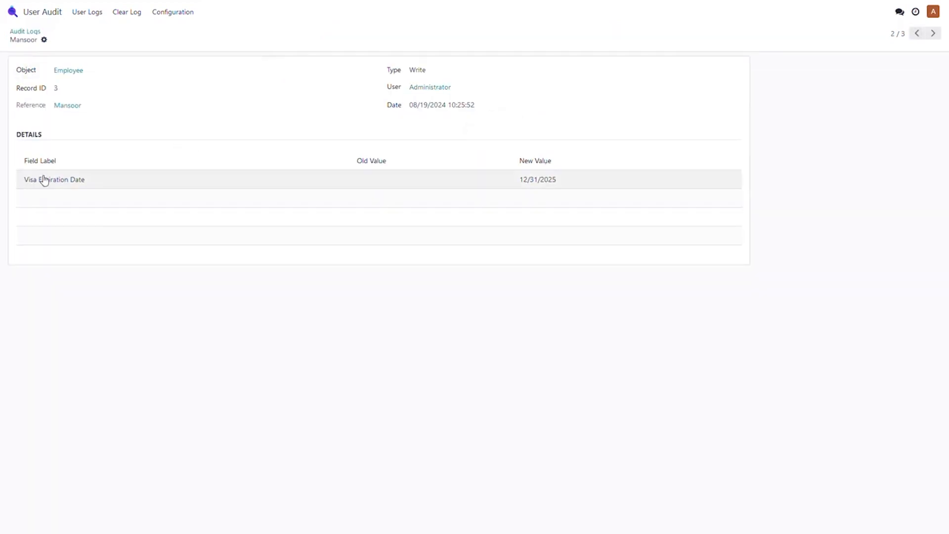
pyautogui.moveTo(378, 182)
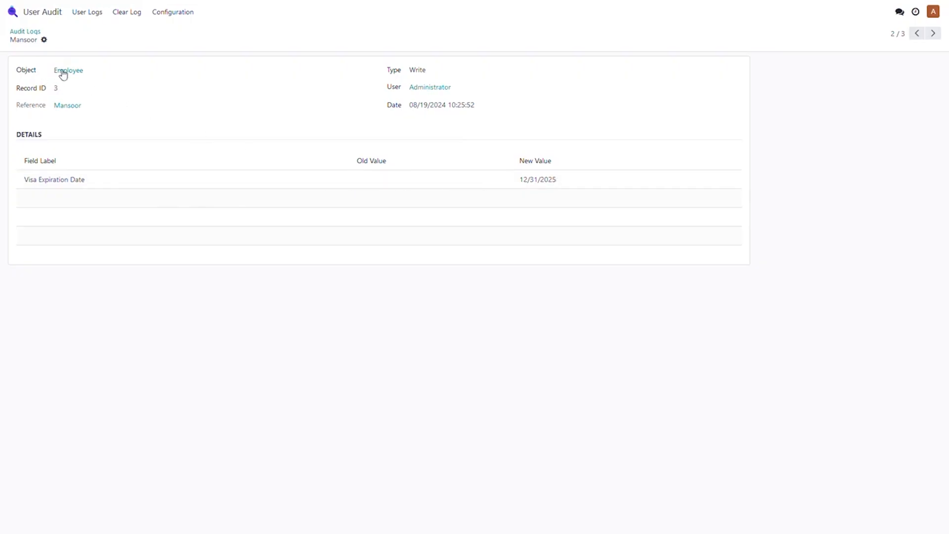
pyautogui.moveTo(354, 78)
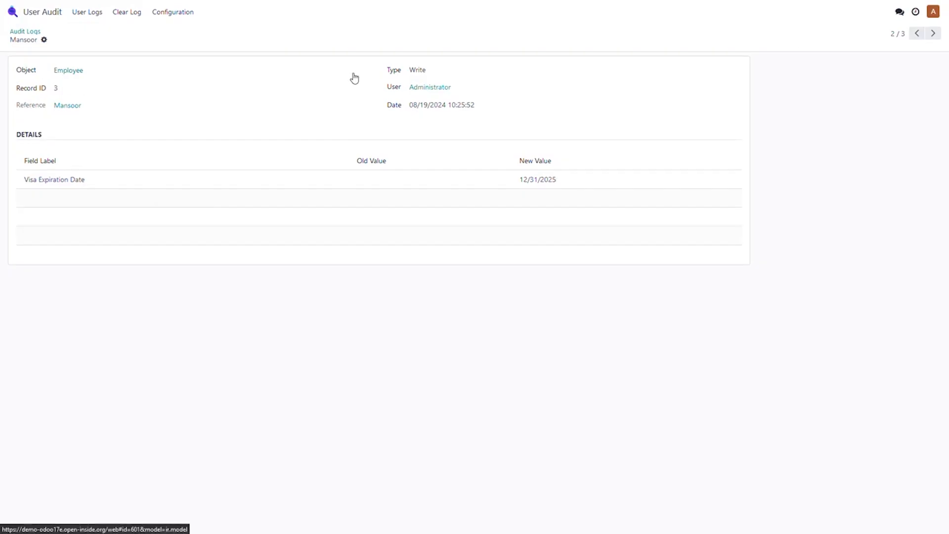
pyautogui.moveTo(254, 91)
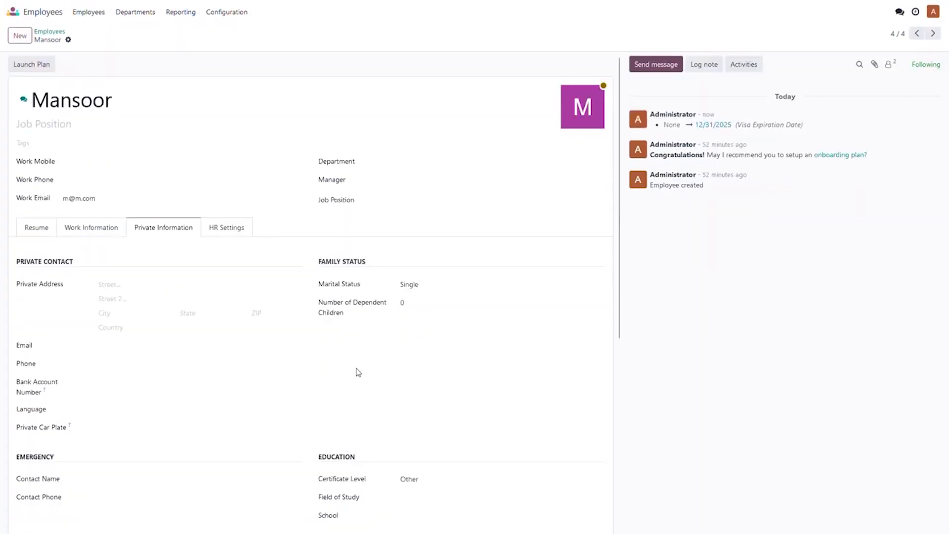
# Step: Change Mansoor's Visa Expiration Date to January 30, 2026
pyautogui.click(419, 434)
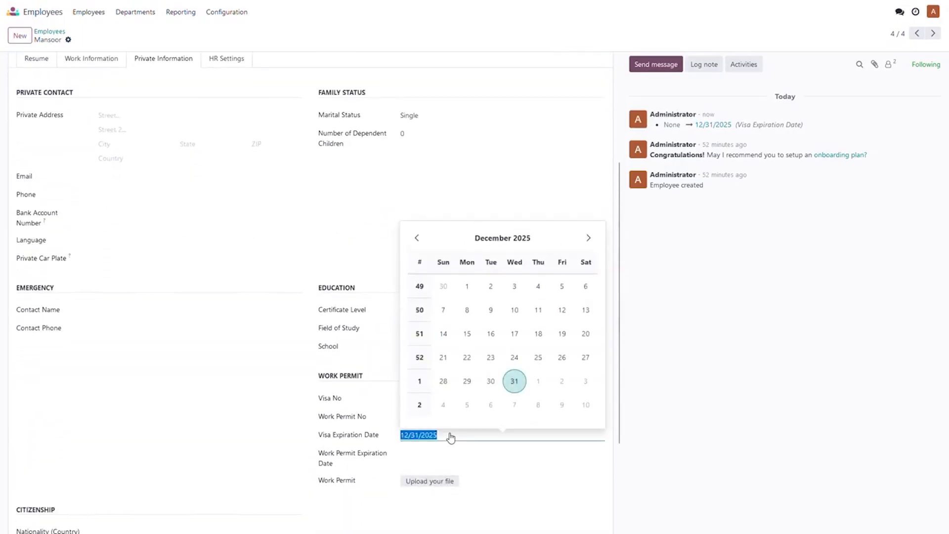
pyautogui.click(587, 237)
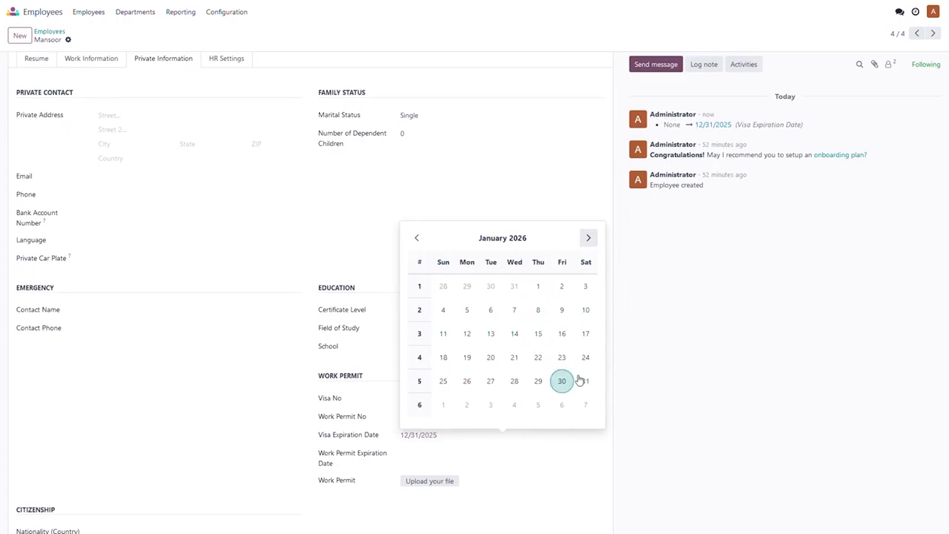
pyautogui.click(584, 380)
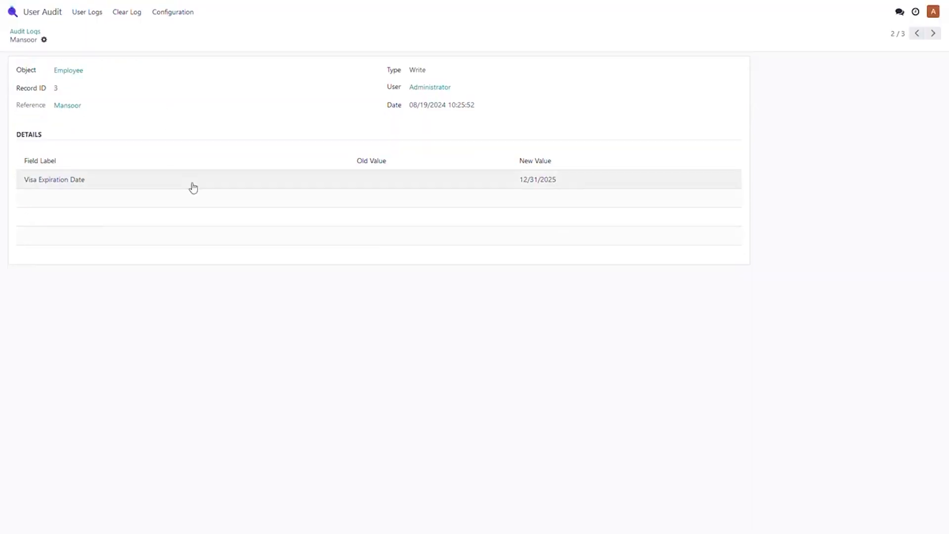
# Step: Check the Visa Expiration Date change detail and go back to the Audit Logs list
pyautogui.click(86, 11)
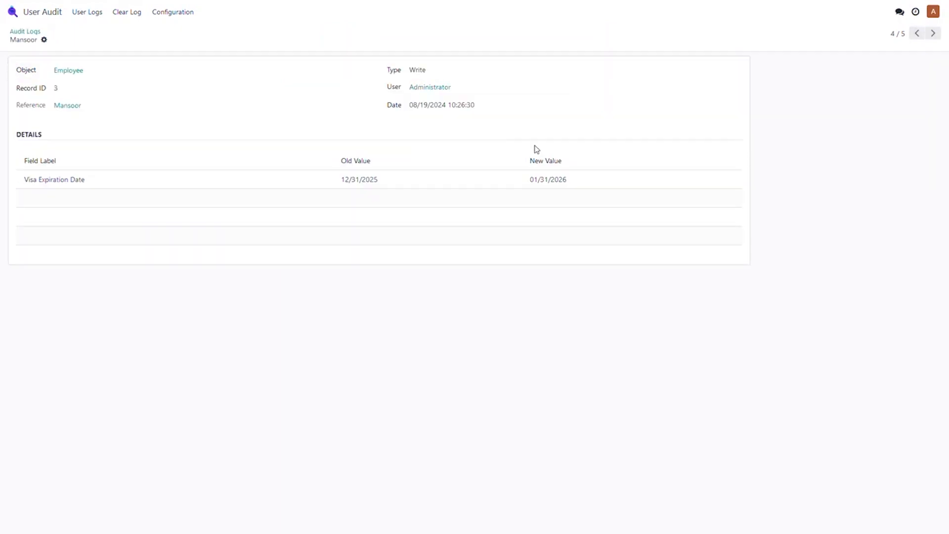
pyautogui.moveTo(484, 194)
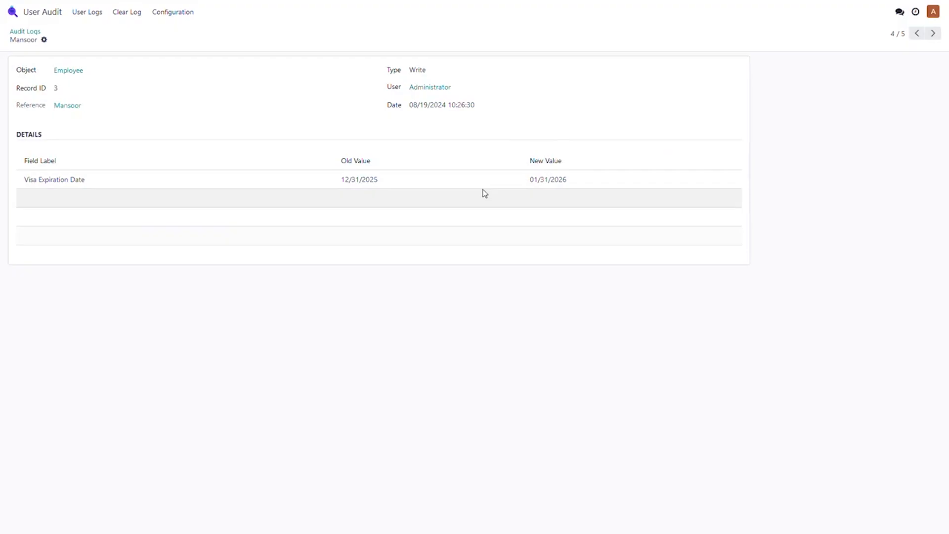
pyautogui.moveTo(86, 12)
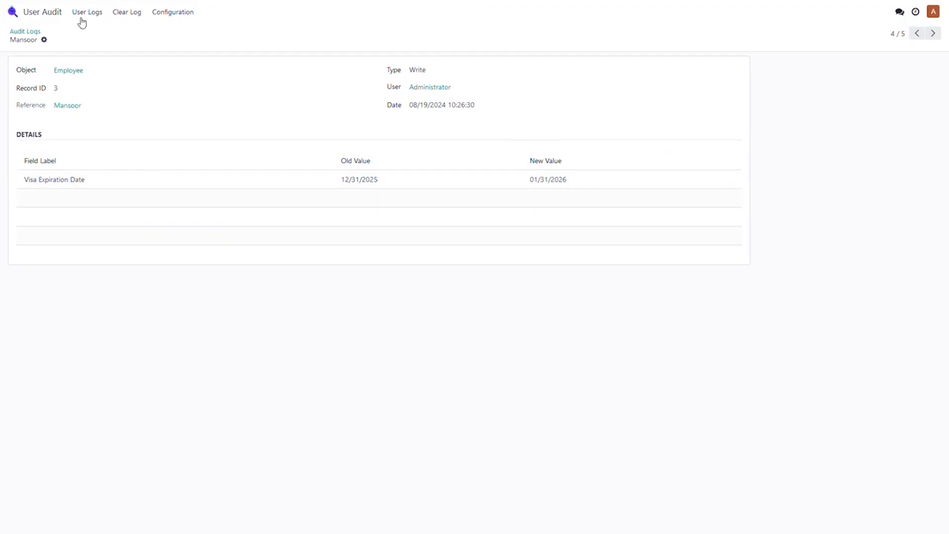
pyautogui.click(25, 32)
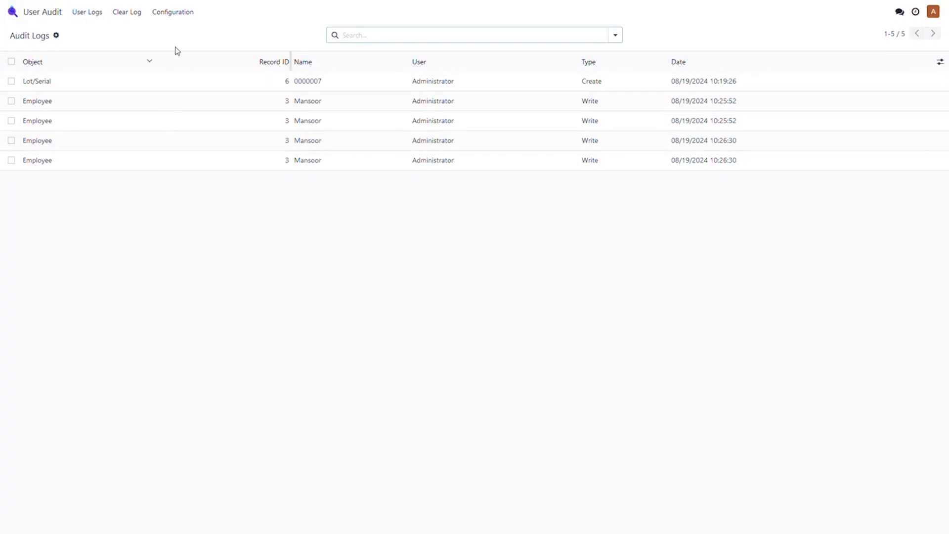
# Step: Review the Created Lots audit rule's users, objects and fields, then return to the logs
pyautogui.click(173, 12)
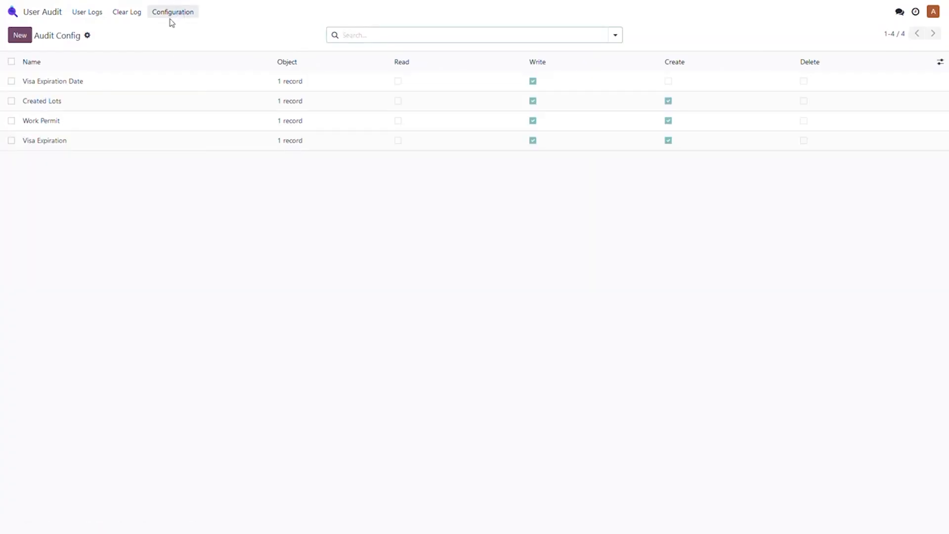
pyautogui.moveTo(103, 111)
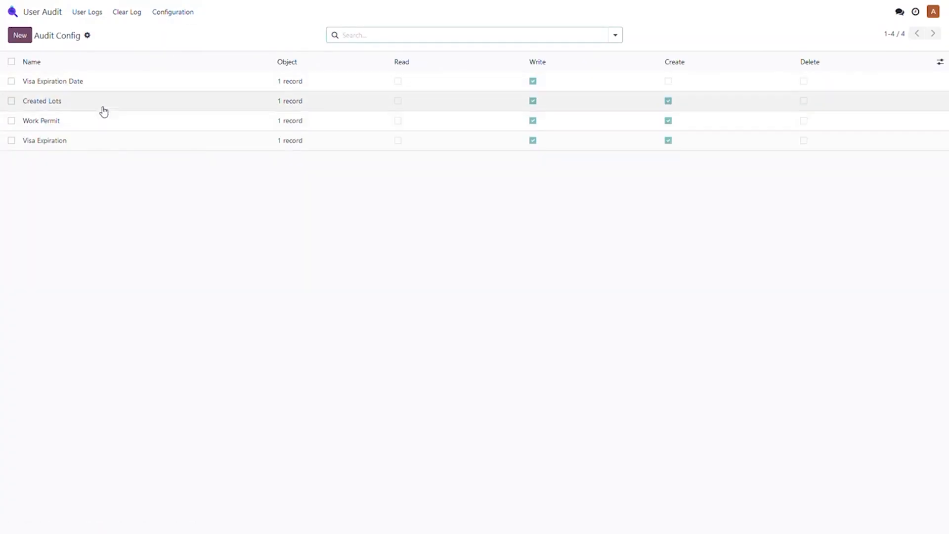
pyautogui.click(41, 100)
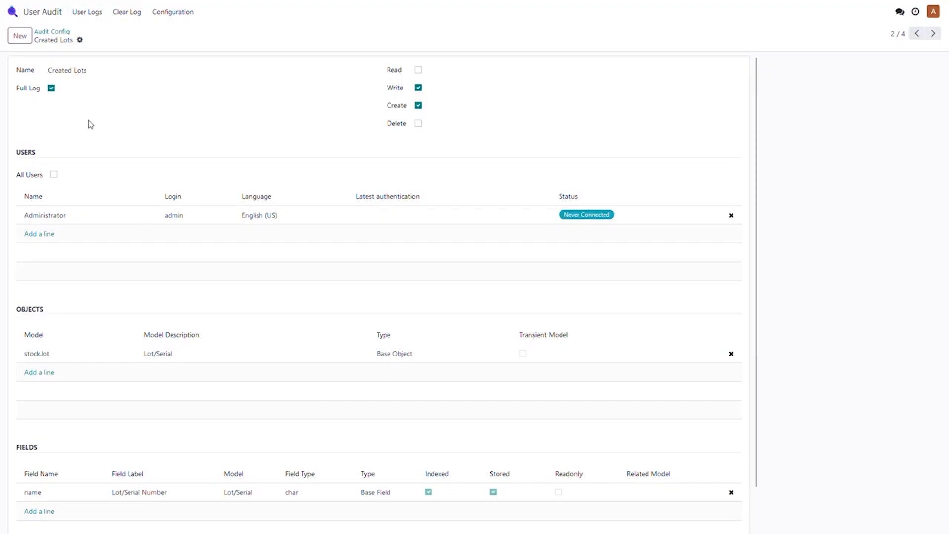
pyautogui.scroll(-3)
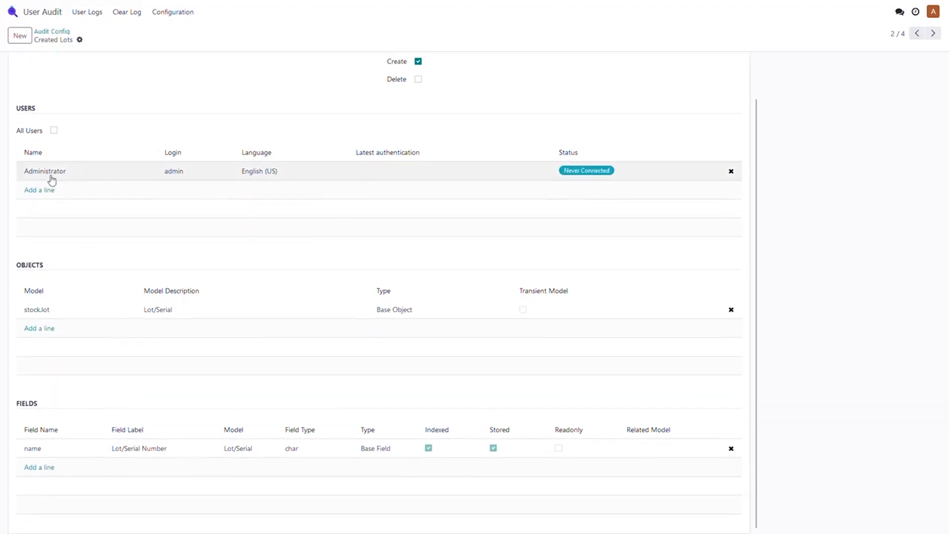
pyautogui.moveTo(169, 320)
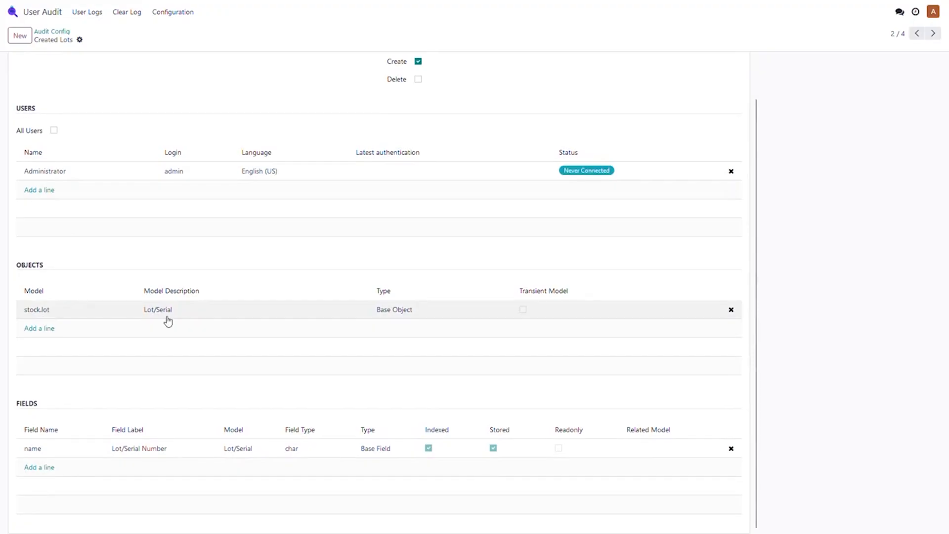
pyautogui.moveTo(237, 451)
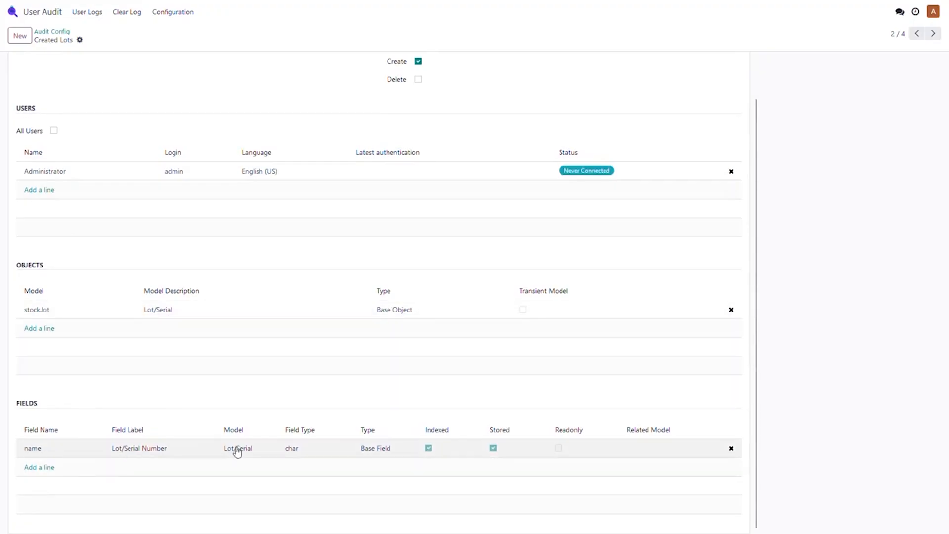
pyautogui.click(86, 12)
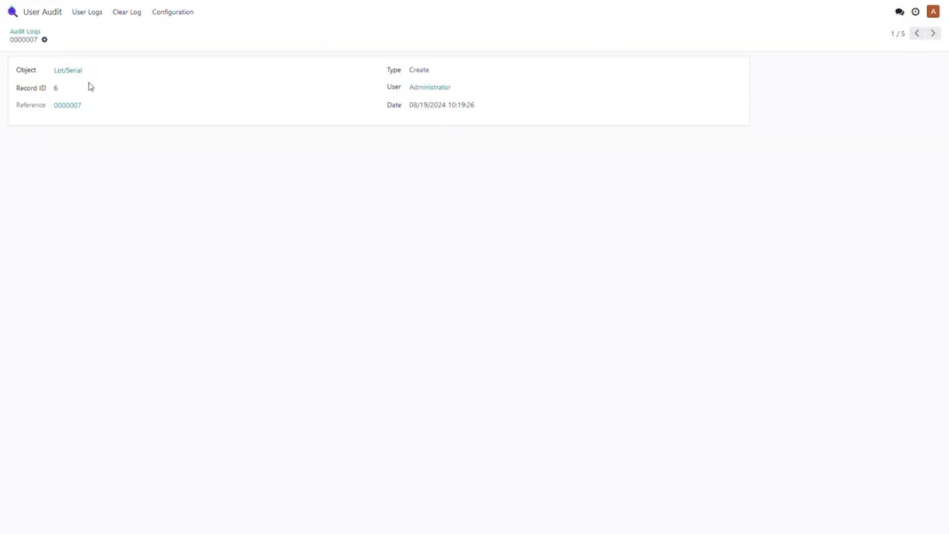
pyautogui.moveTo(67, 104)
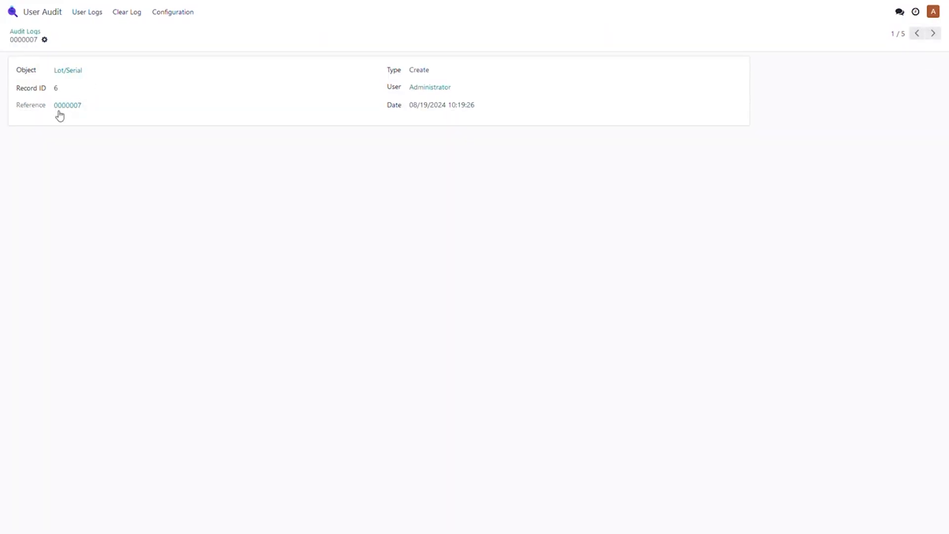
pyautogui.moveTo(59, 84)
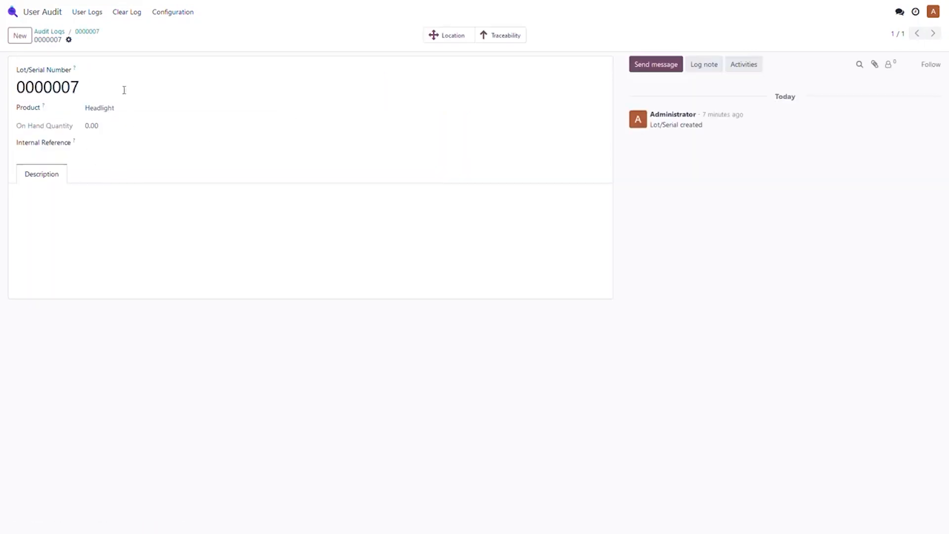
# Step: Go back from the lot 0000007 record through Configuration to the audit log list
pyautogui.click(49, 32)
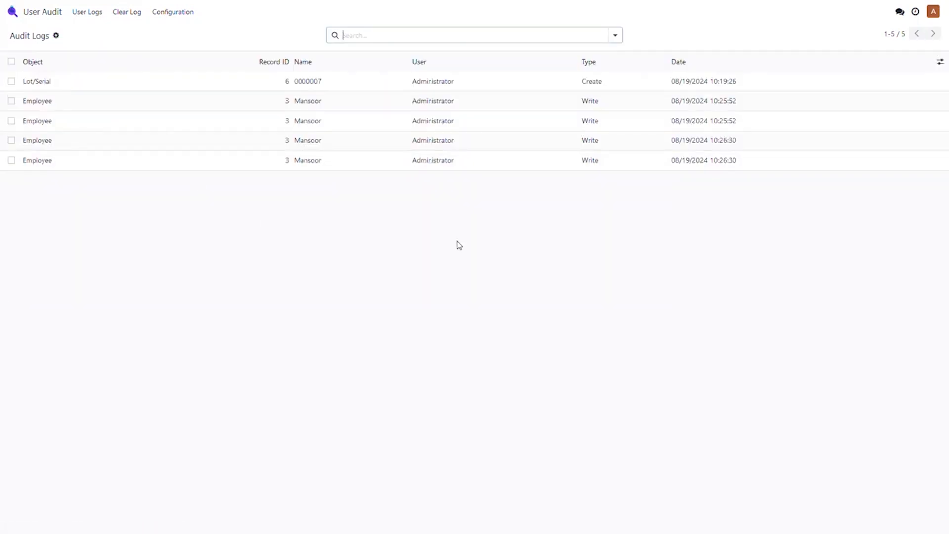
pyautogui.click(172, 12)
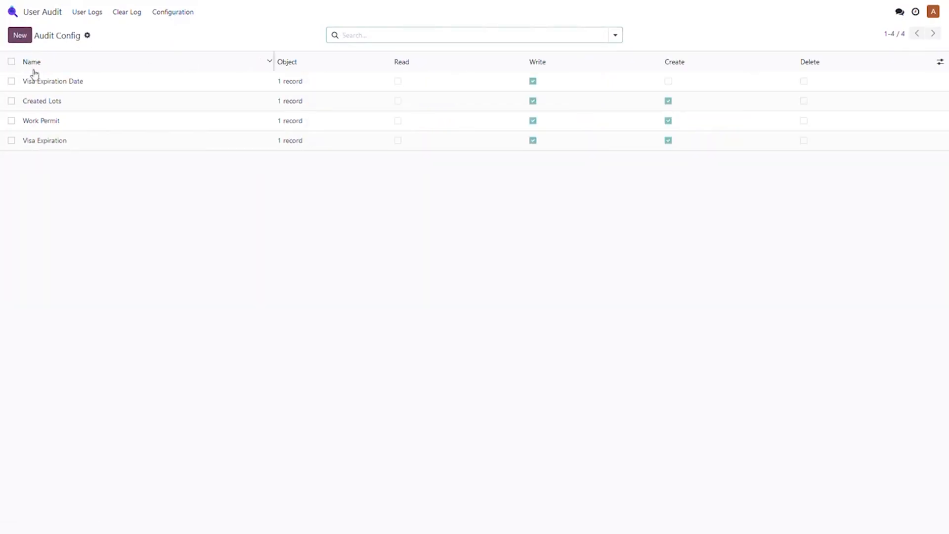
pyautogui.click(52, 80)
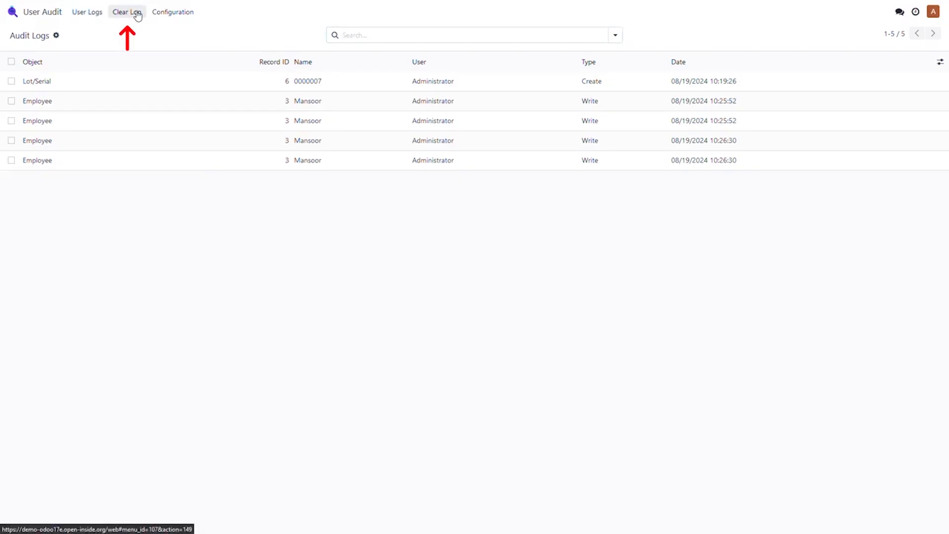
pyautogui.click(126, 12)
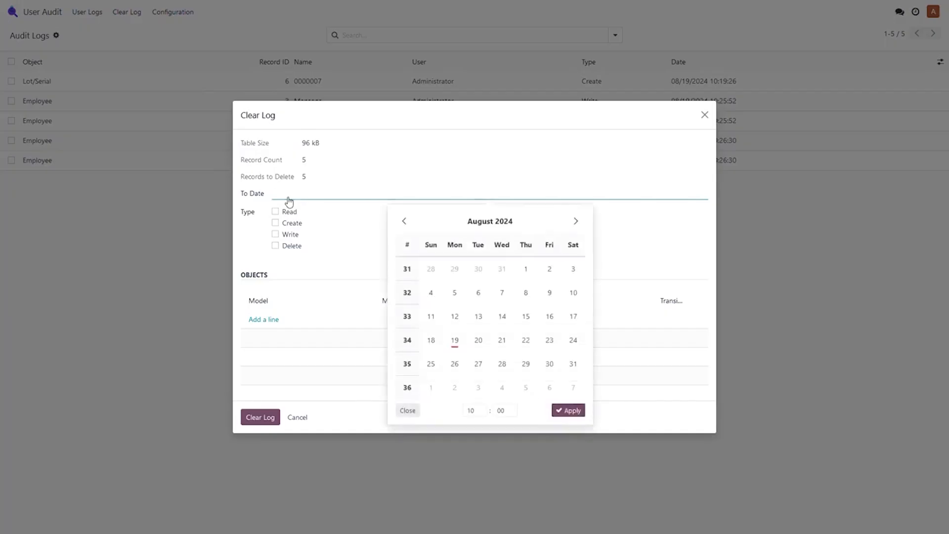
pyautogui.click(407, 411)
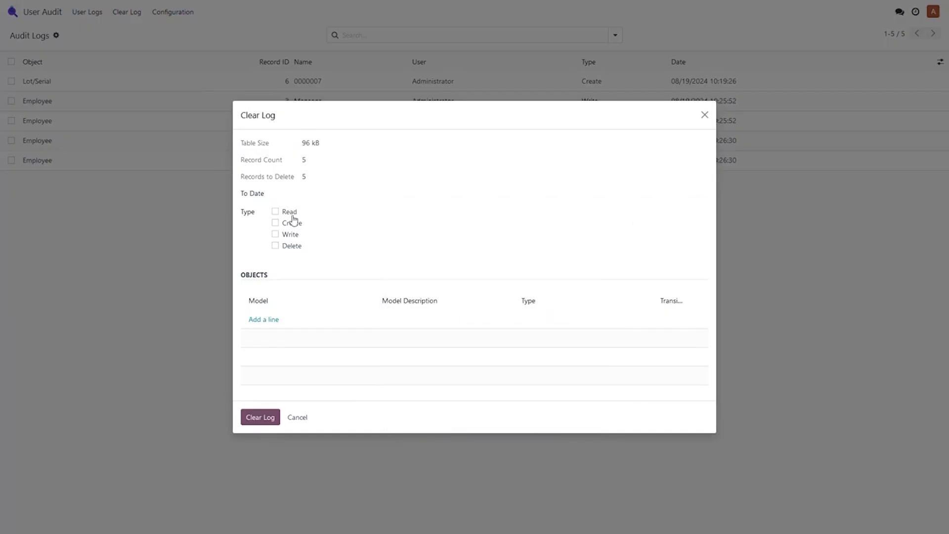
pyautogui.click(274, 211)
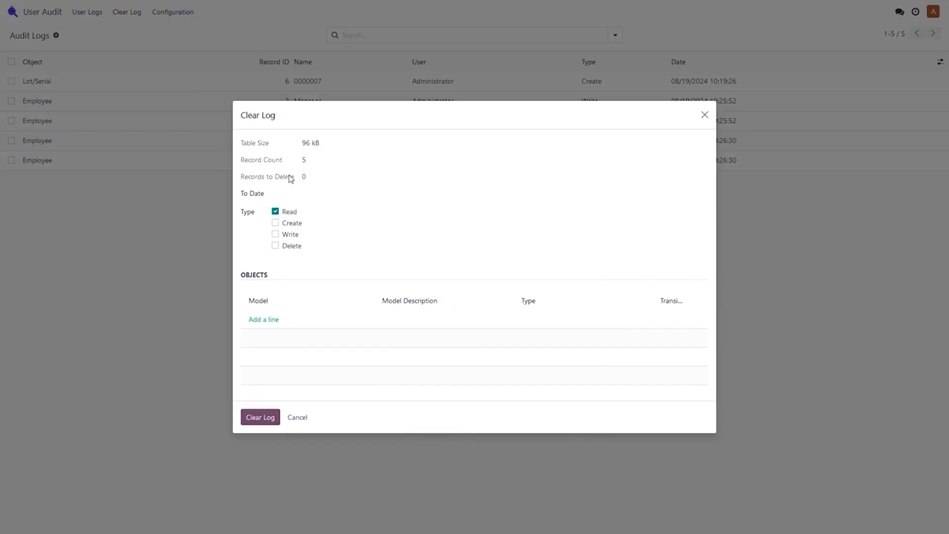
pyautogui.click(274, 211)
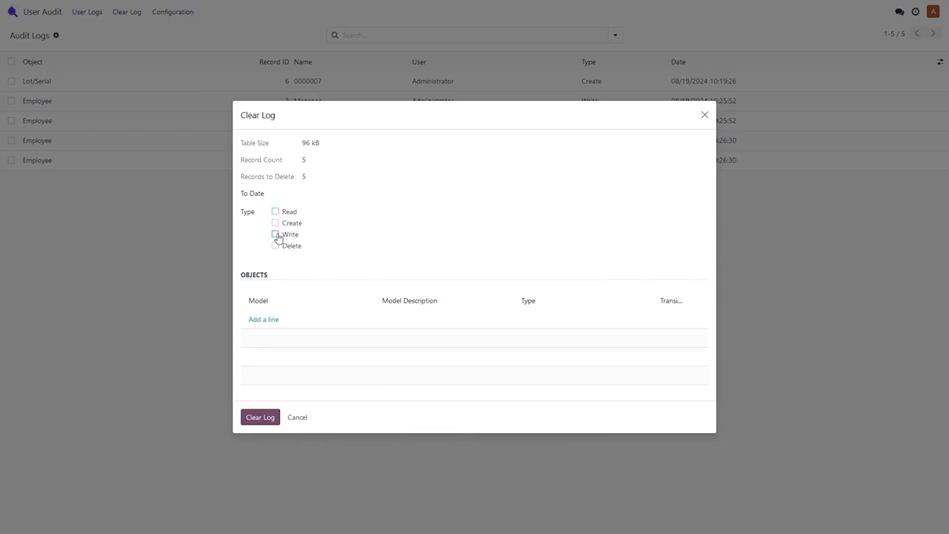
pyautogui.click(275, 235)
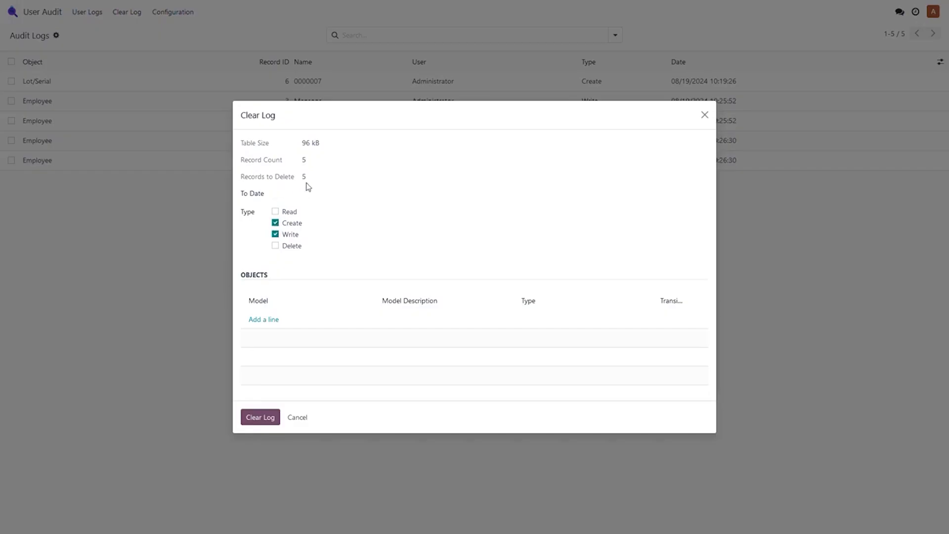
pyautogui.click(296, 416)
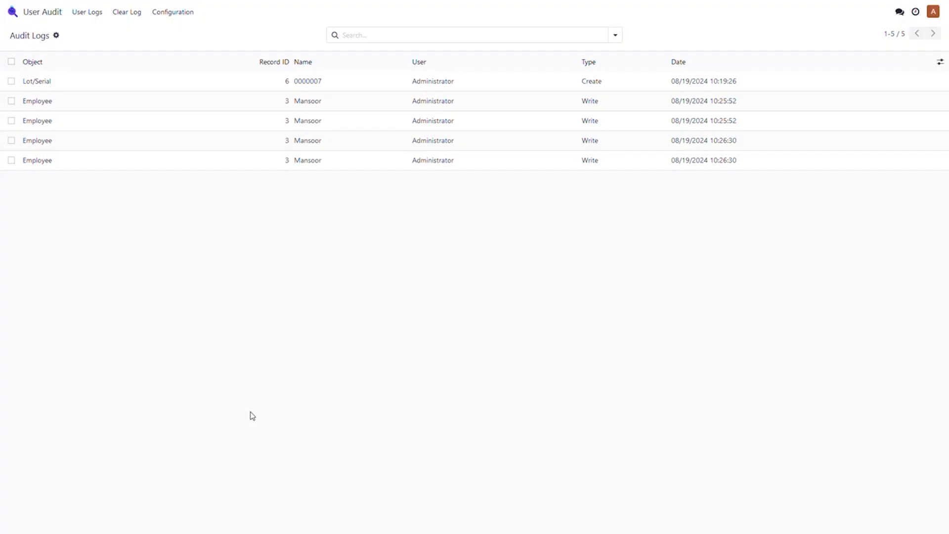
pyautogui.moveTo(180, 225)
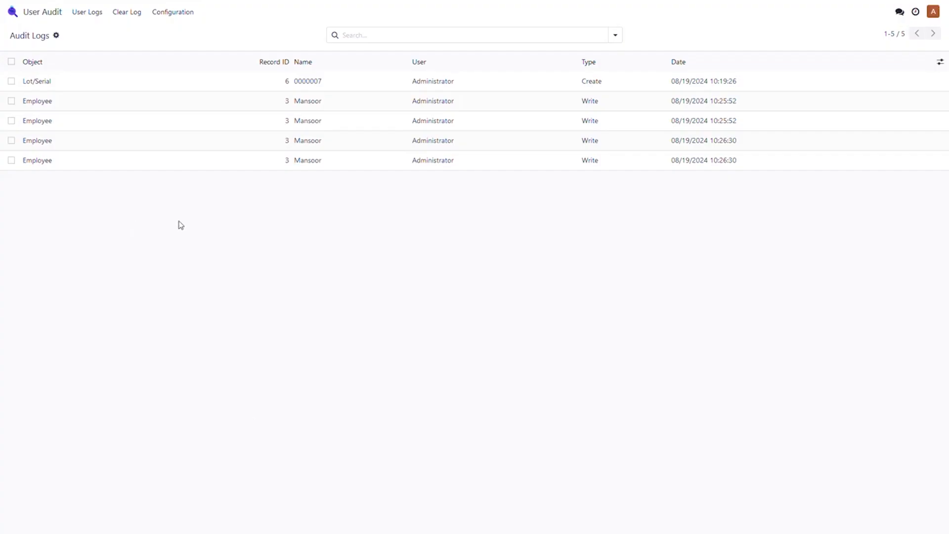
# Step: Reload the User Logs list, then go to the Odoo apps home screen
pyautogui.click(127, 12)
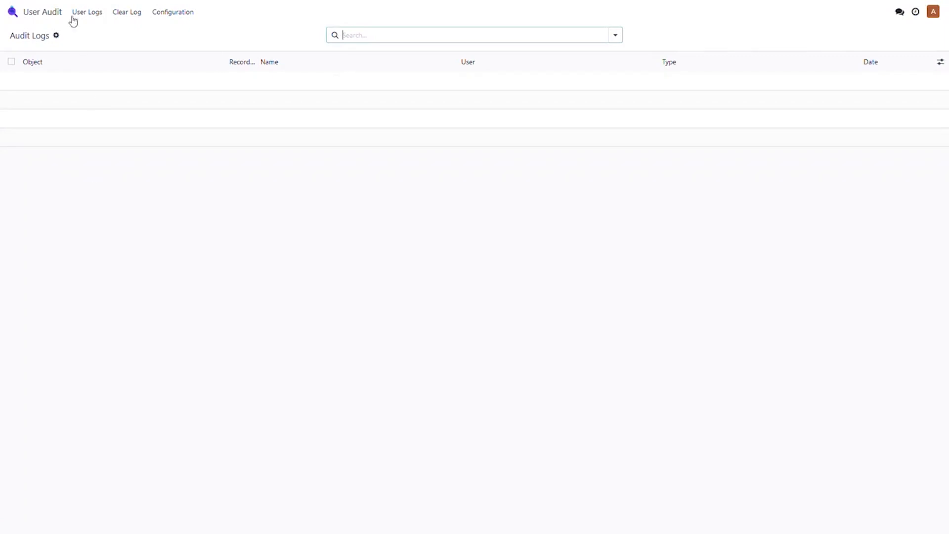
pyautogui.click(12, 12)
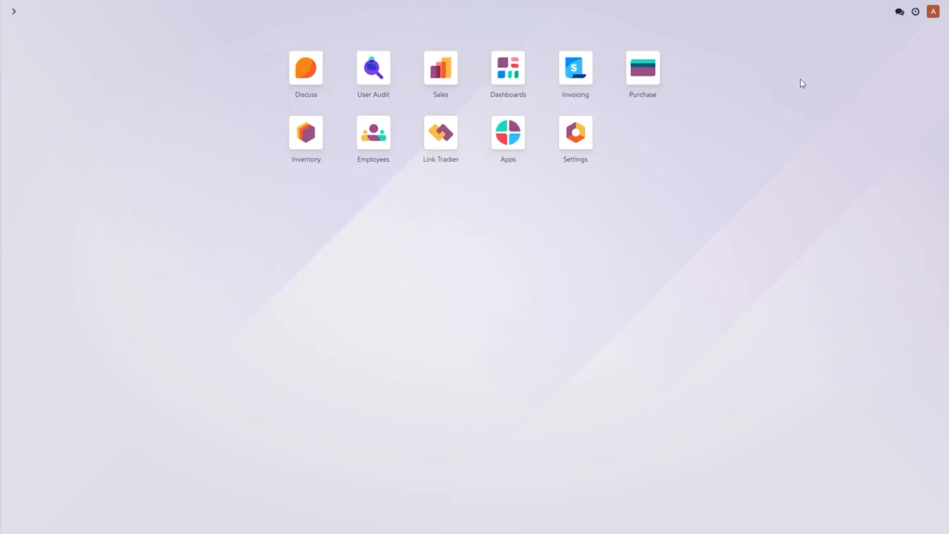
pyautogui.moveTo(381, 107)
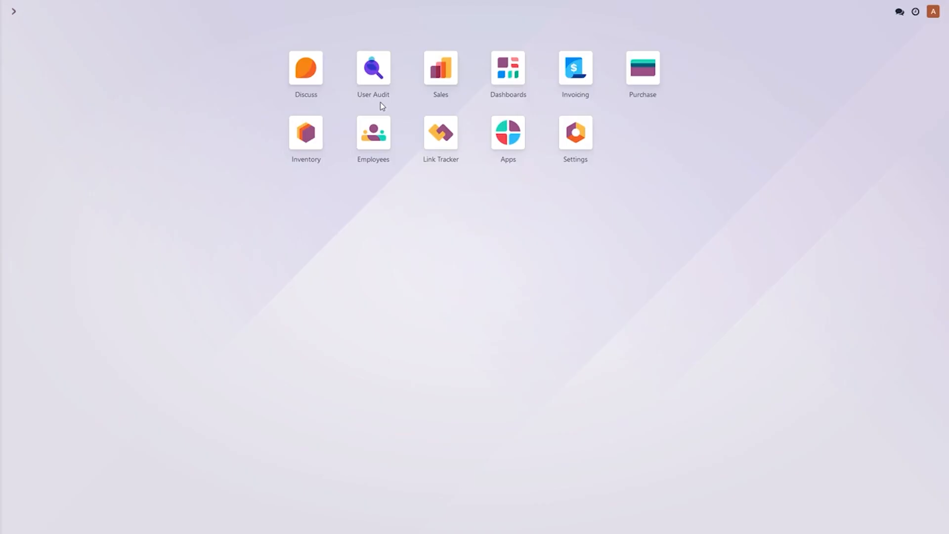